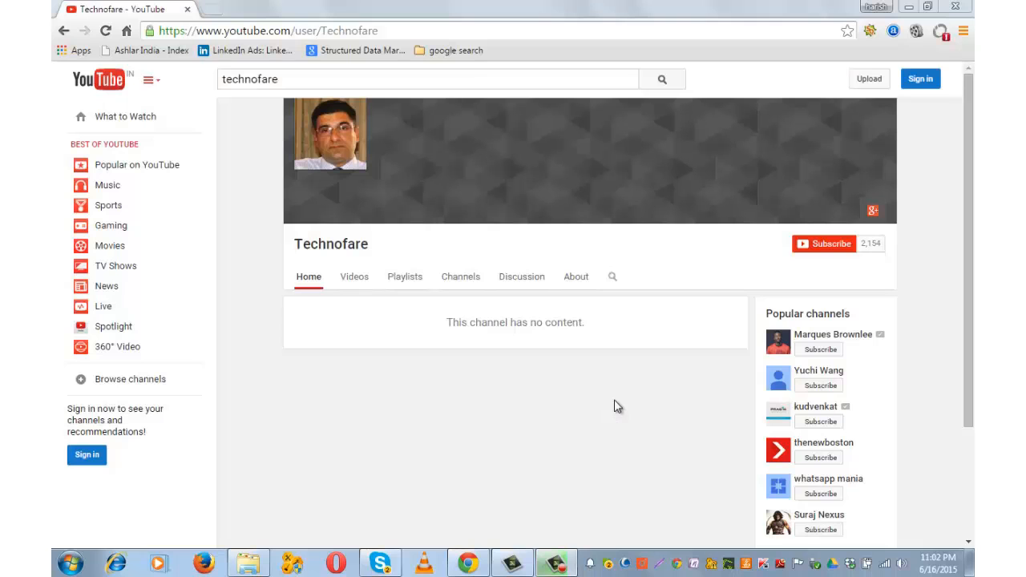
{"action": "mouse_move", "coordinate": [767, 227]}
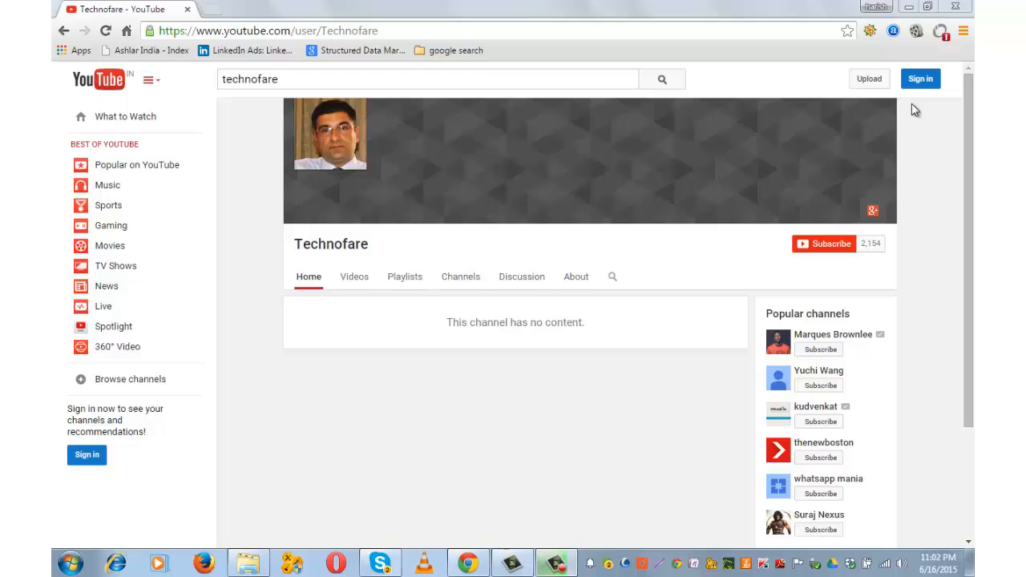
{"action": "mouse_move", "coordinate": [920, 78]}
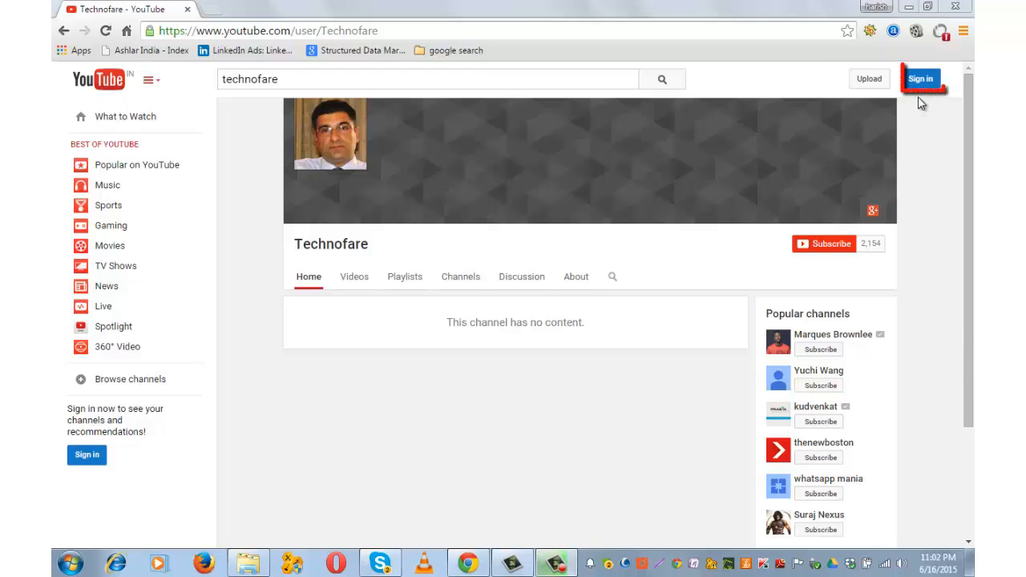
{"action": "mouse_move", "coordinate": [921, 102]}
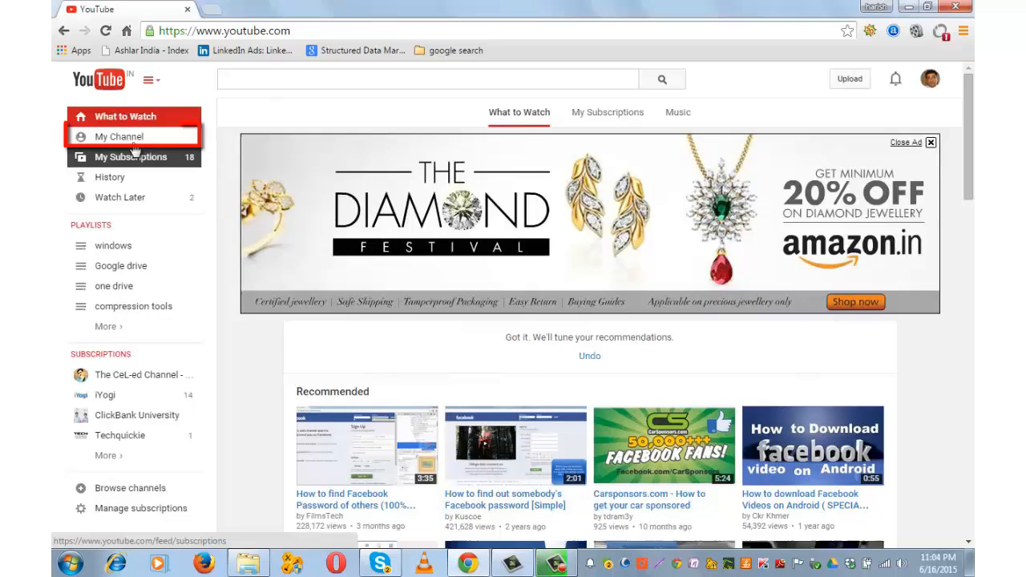
- From My Channel, enable the Browse view in channel navigation settings and save
{"action": "left_click", "coordinate": [118, 137]}
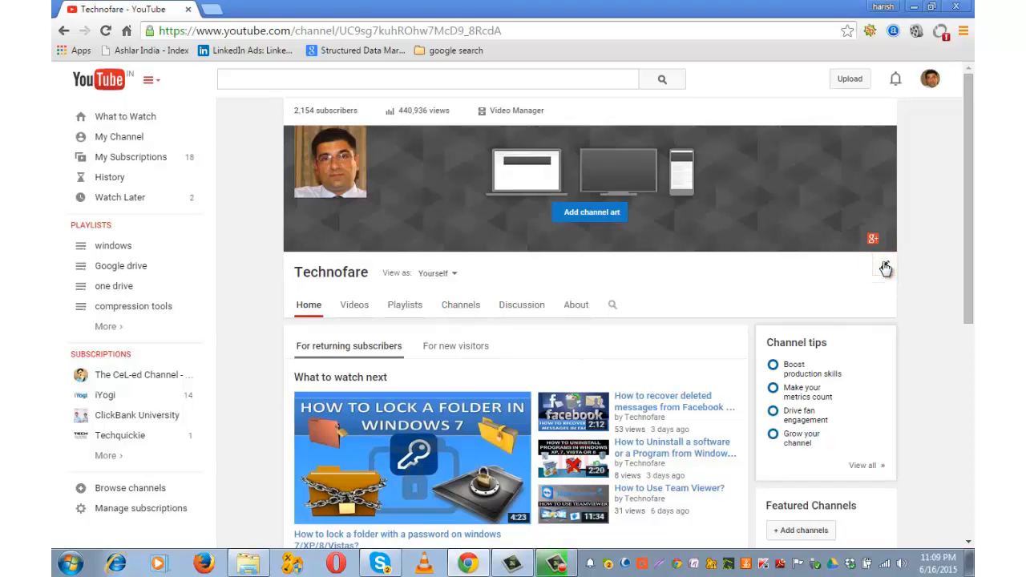
{"action": "left_click", "coordinate": [885, 267]}
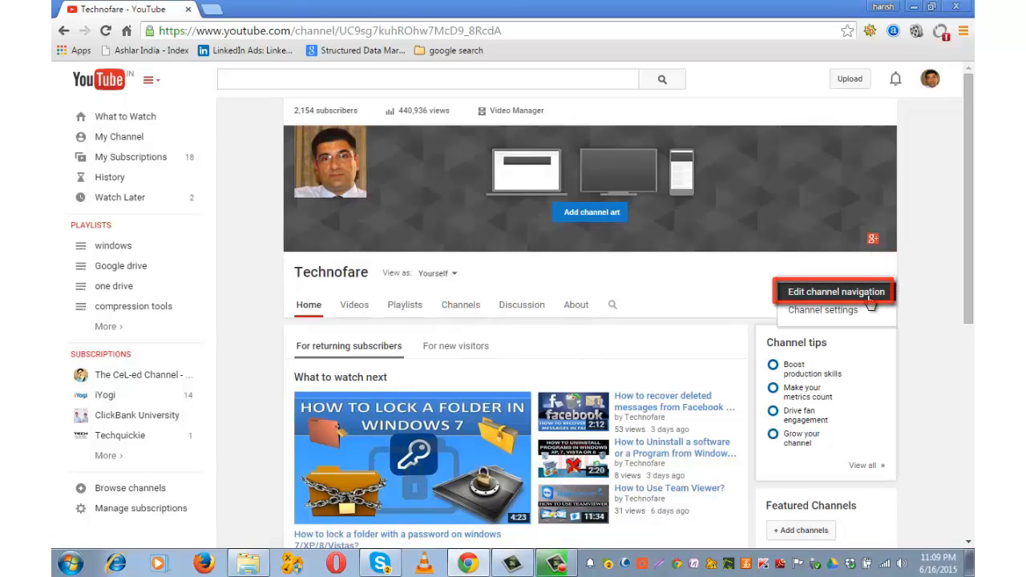
{"action": "left_click", "coordinate": [836, 291]}
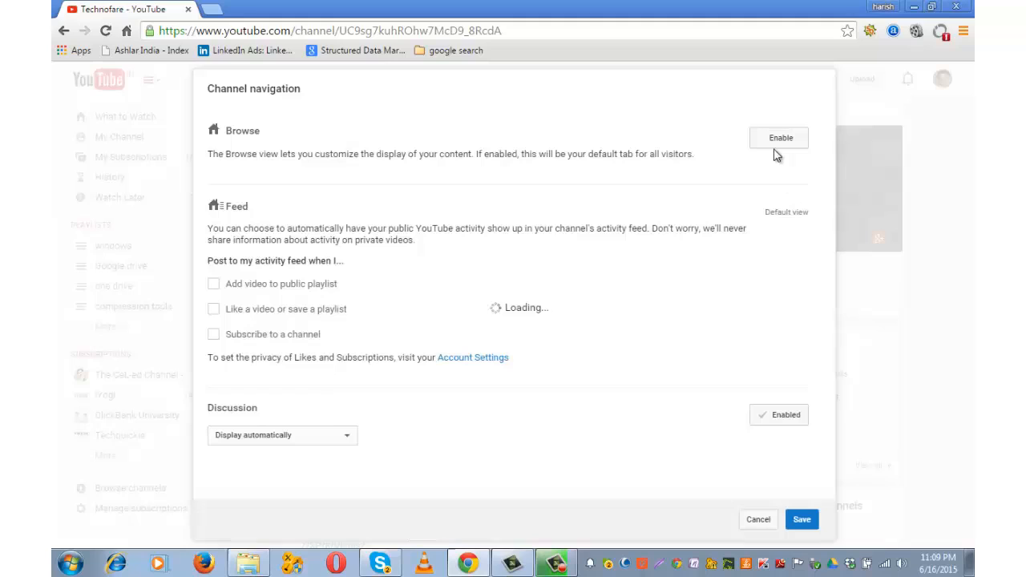
{"action": "left_click", "coordinate": [779, 137]}
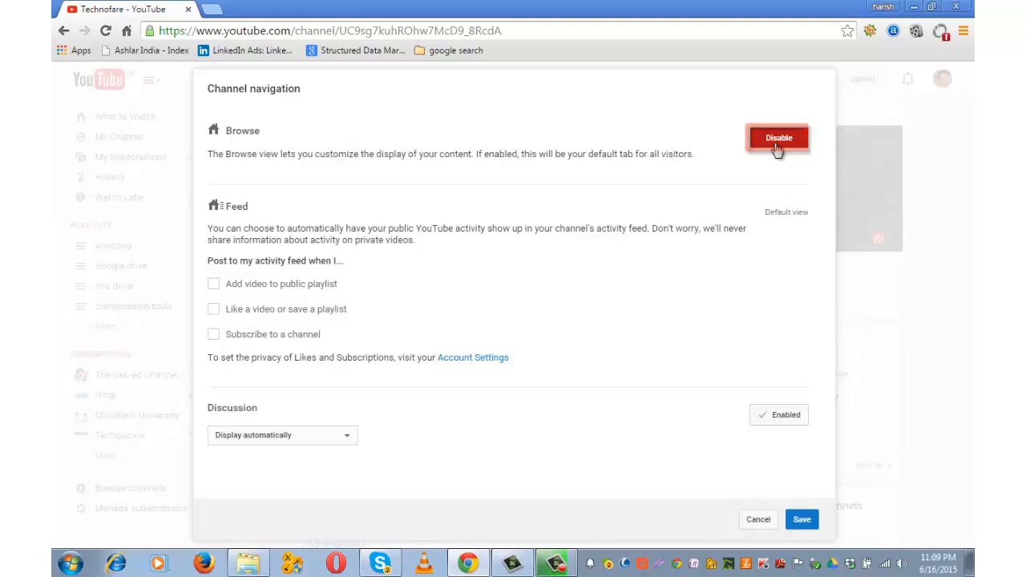
{"action": "mouse_move", "coordinate": [764, 190]}
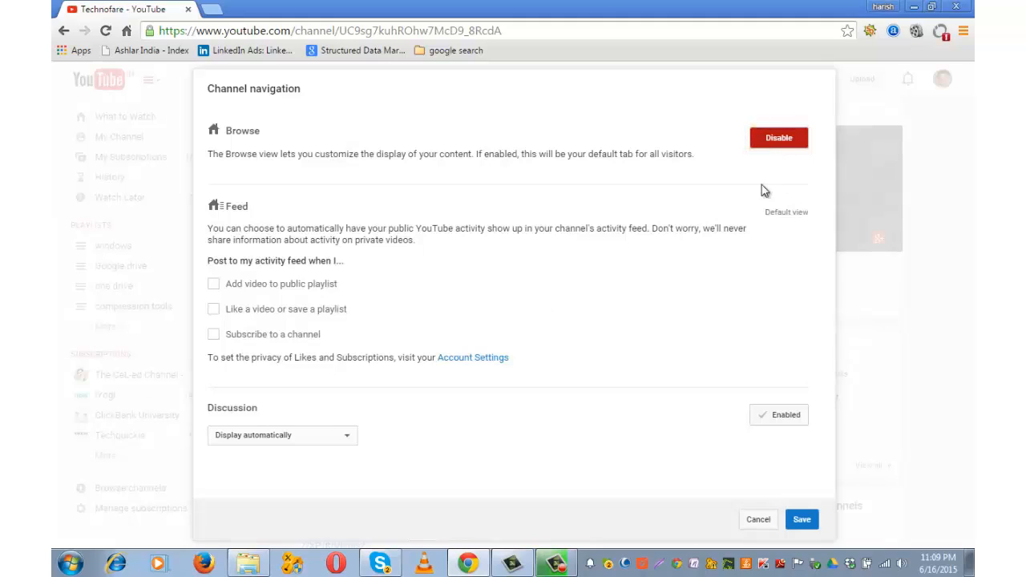
{"action": "left_click", "coordinate": [777, 137]}
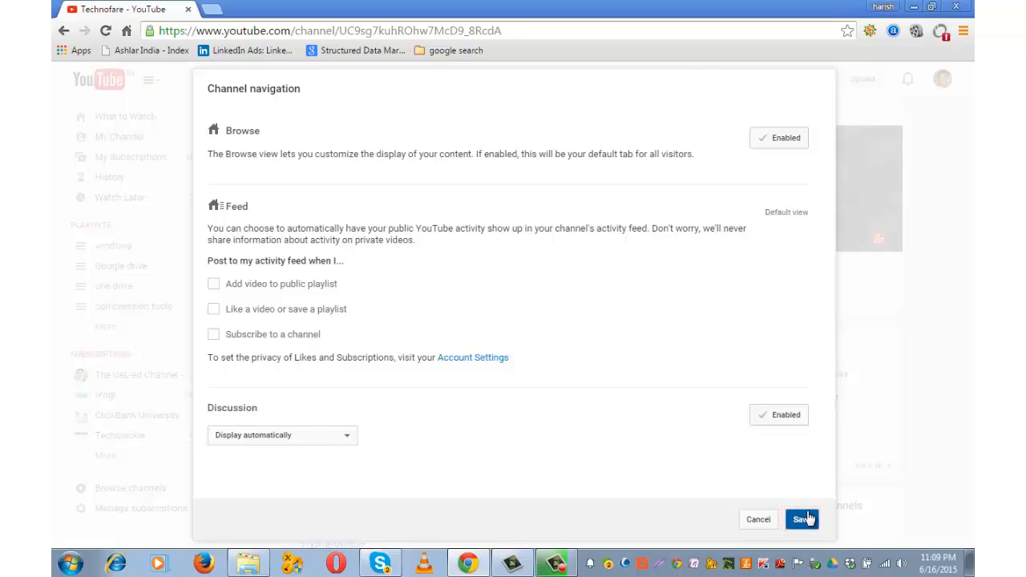
{"action": "left_click", "coordinate": [801, 519]}
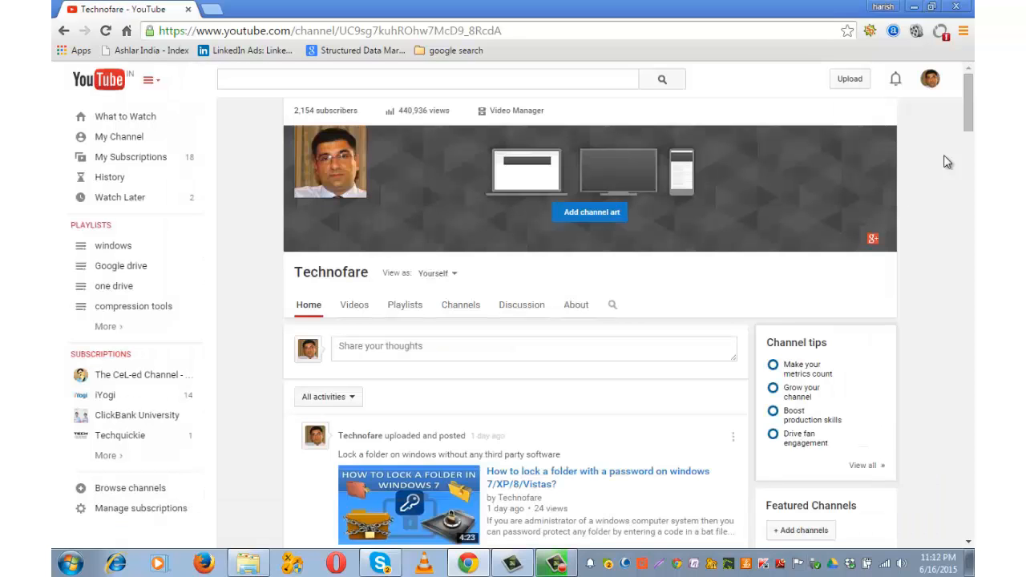
- At the bottom of the home tab, add a Popular uploads section as a horizontal row
{"action": "scroll", "scroll_direction": "down", "scroll_amount": 3}
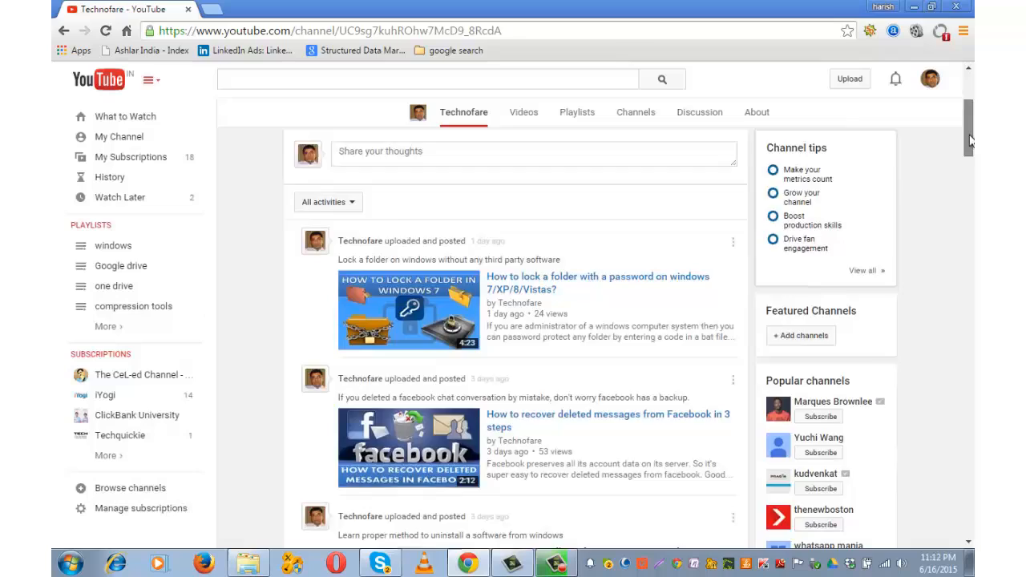
{"action": "scroll", "scroll_direction": "down", "scroll_amount": 3}
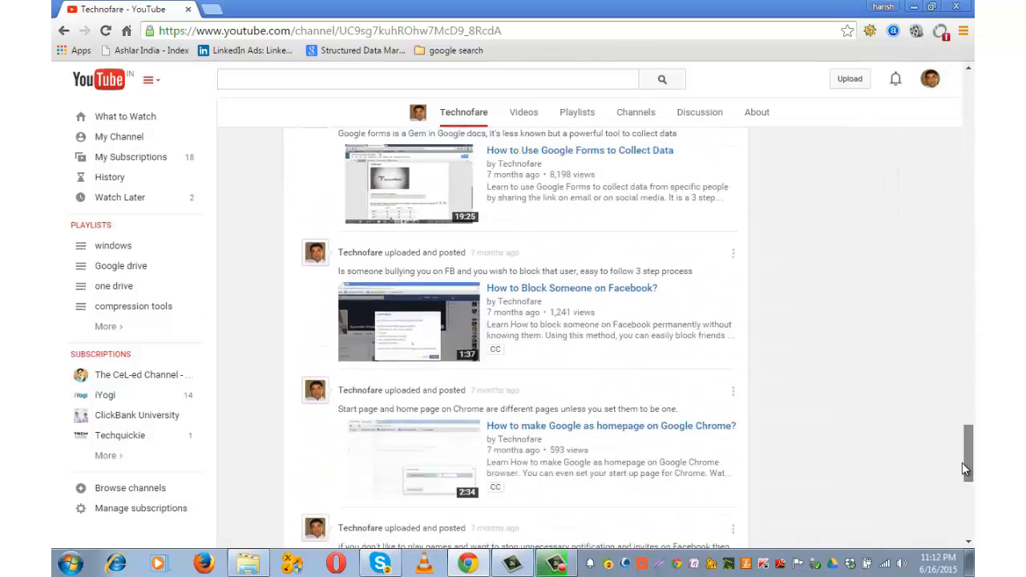
{"action": "scroll", "scroll_direction": "down", "scroll_amount": 3}
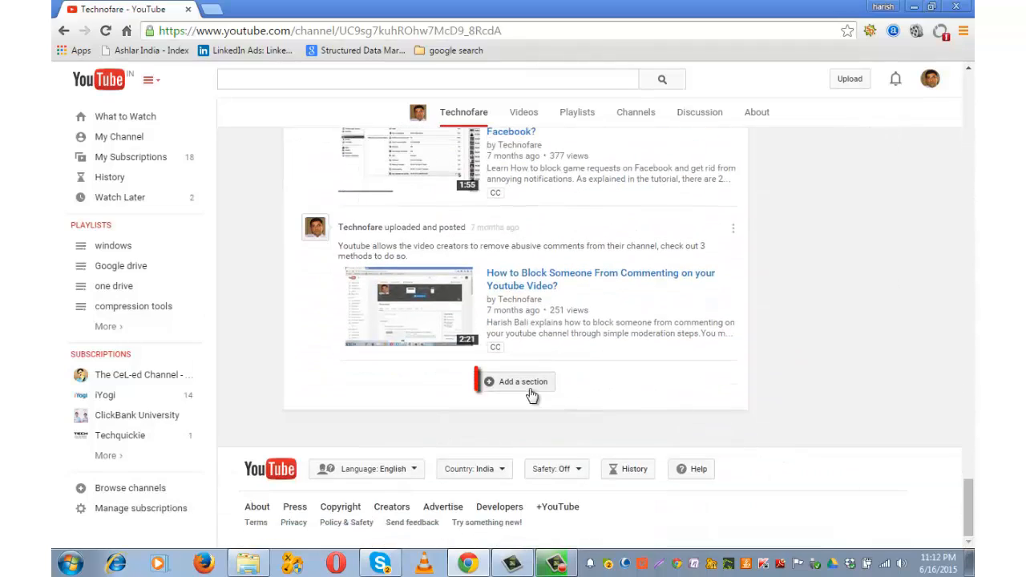
{"action": "left_click", "coordinate": [522, 381]}
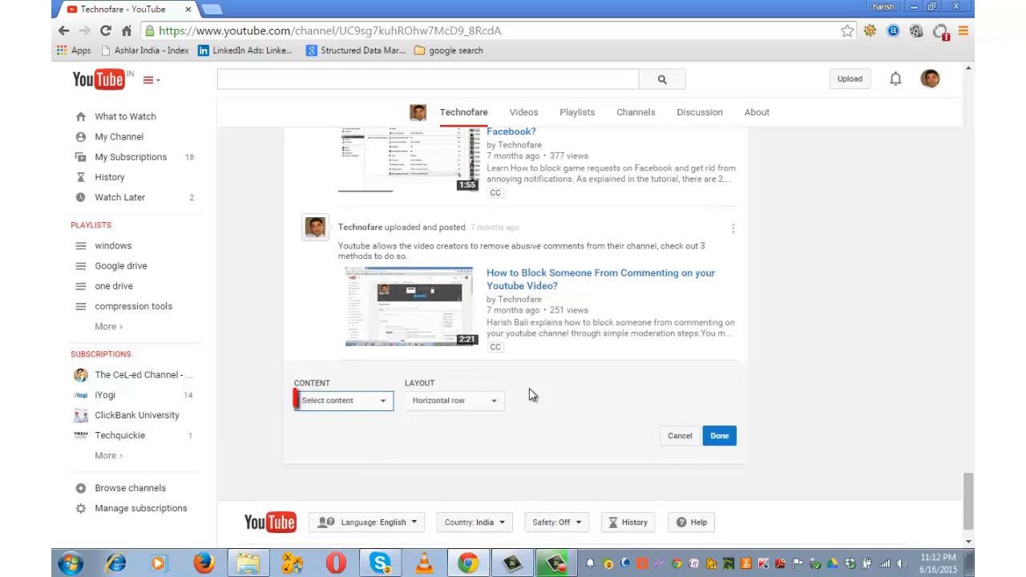
{"action": "left_click", "coordinate": [341, 400]}
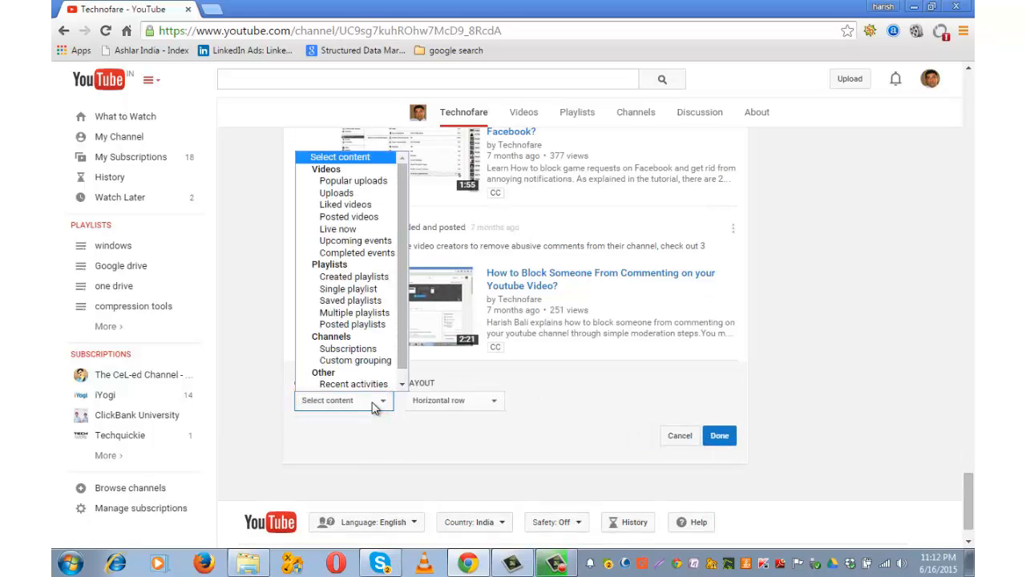
{"action": "mouse_move", "coordinate": [353, 180]}
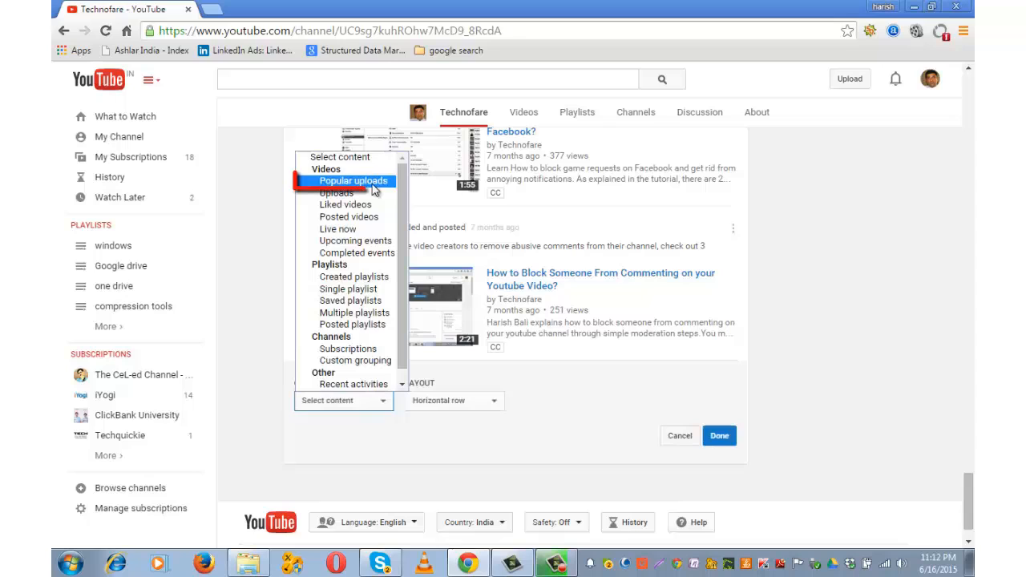
{"action": "left_click", "coordinate": [352, 180]}
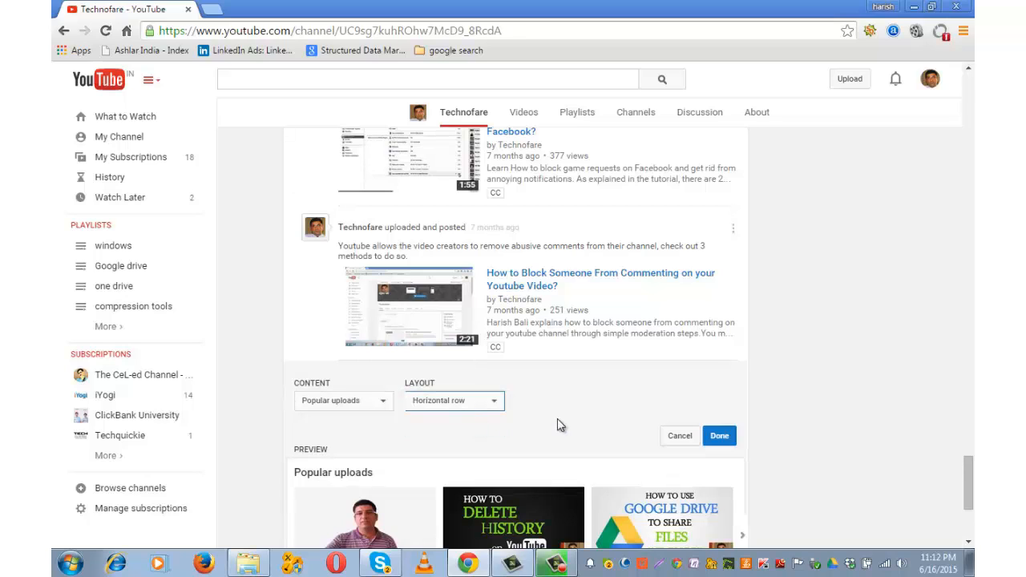
{"action": "left_click", "coordinate": [718, 435]}
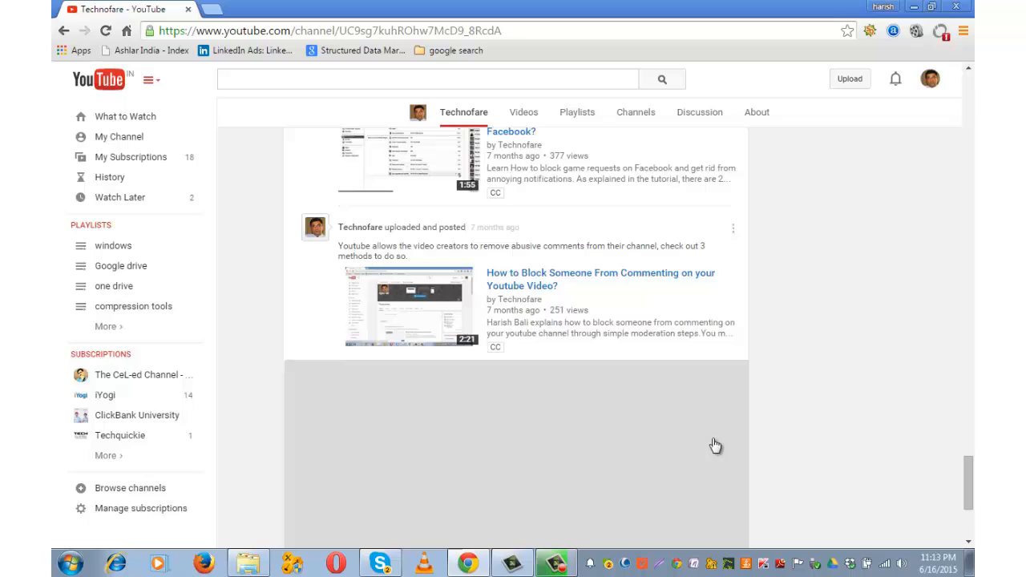
- Scroll the home tab down to see the three-video Popular uploads row
{"action": "scroll", "scroll_direction": "down", "scroll_amount": 3}
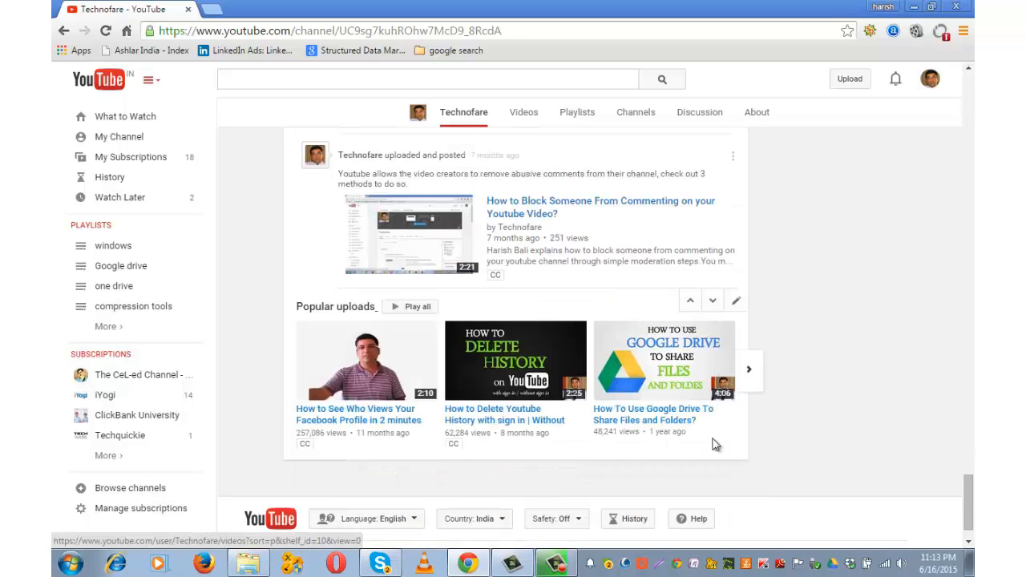
{"action": "scroll", "scroll_direction": "down", "scroll_amount": 3}
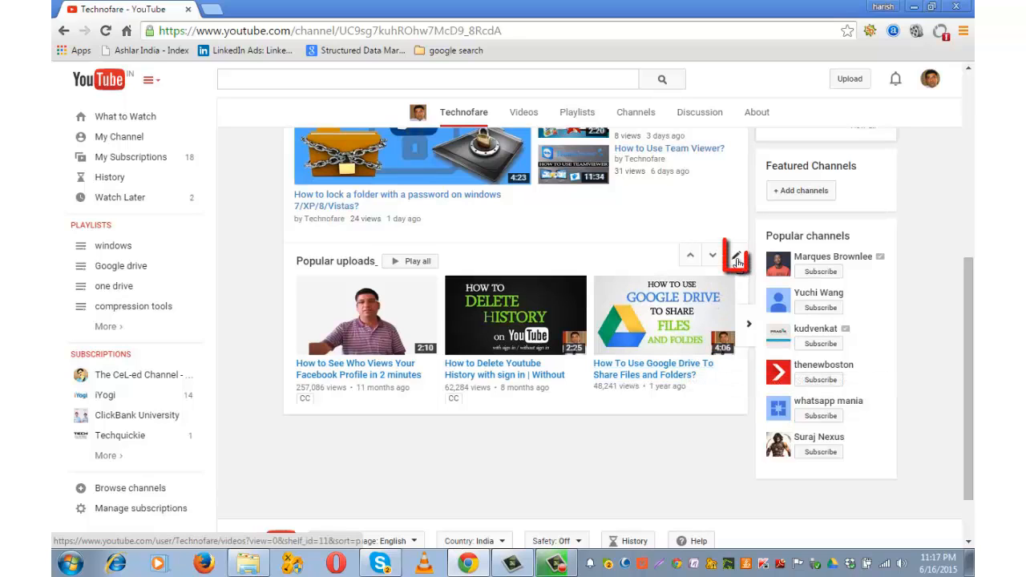
- Edit the section to show the single Gmail tricks playlist from the channel's playlists, then save
{"action": "left_click", "coordinate": [736, 262]}
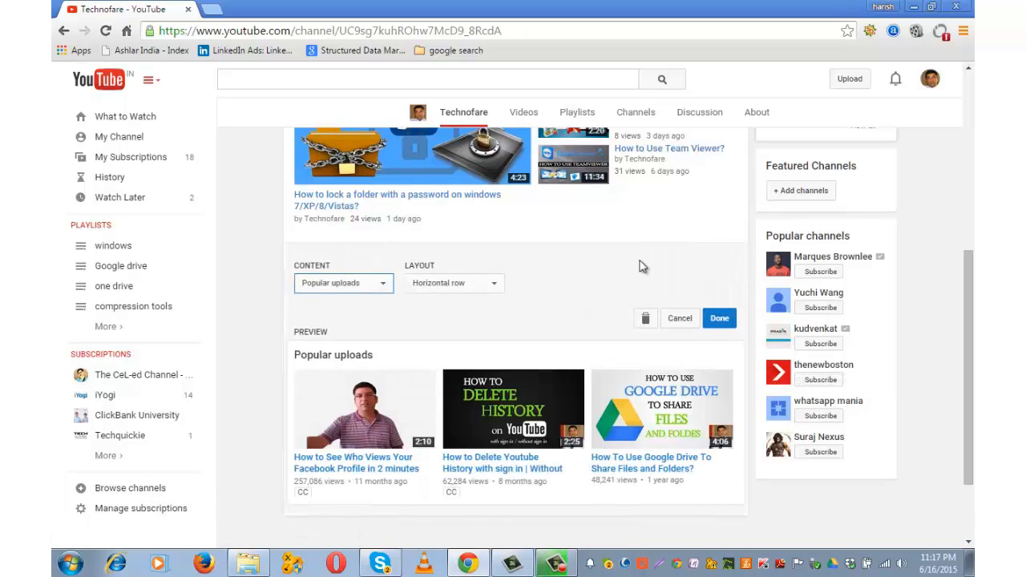
{"action": "left_click", "coordinate": [344, 283]}
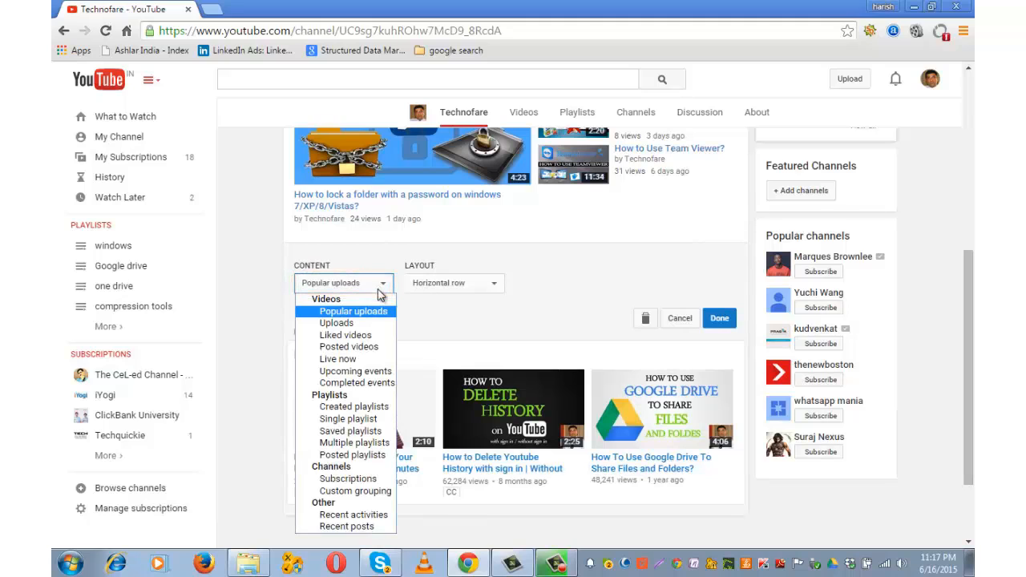
{"action": "mouse_move", "coordinate": [355, 371]}
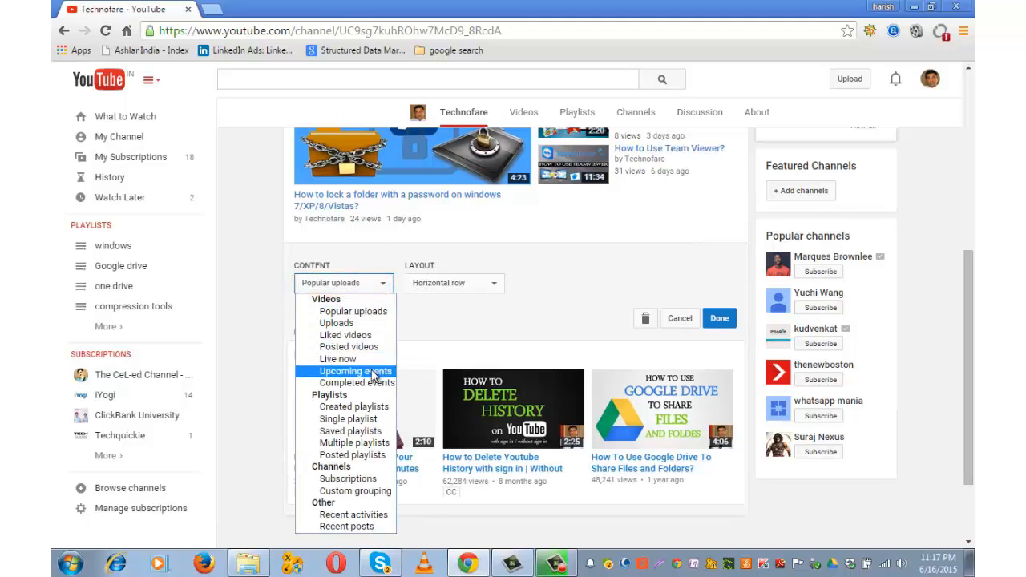
{"action": "mouse_move", "coordinate": [348, 418]}
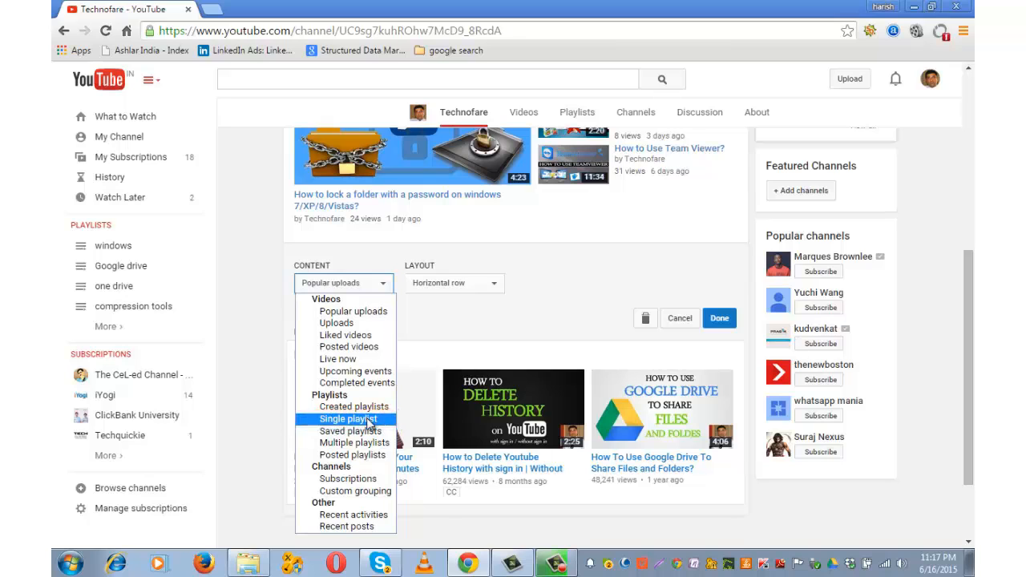
{"action": "left_click", "coordinate": [348, 418]}
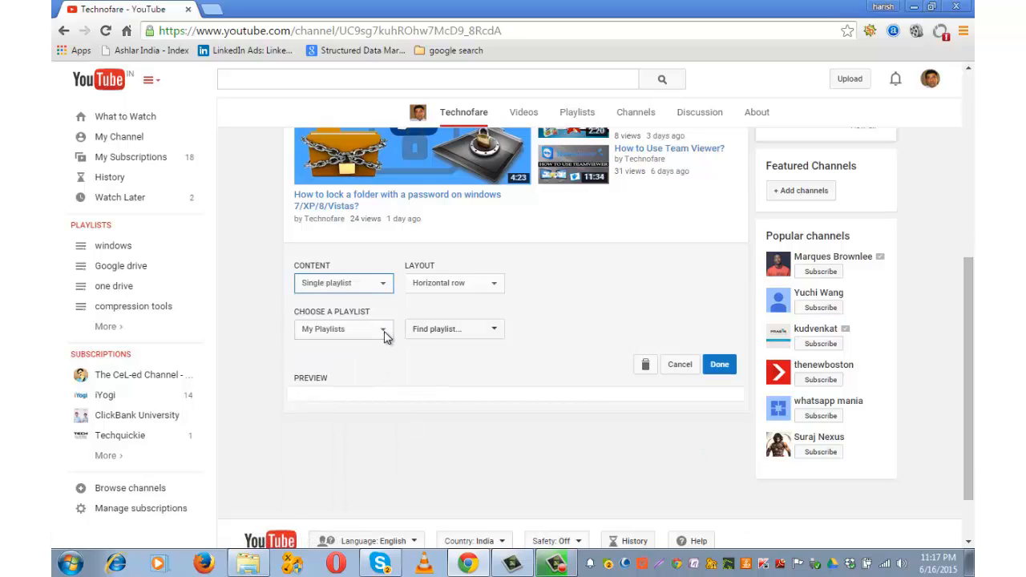
{"action": "left_click", "coordinate": [453, 329]}
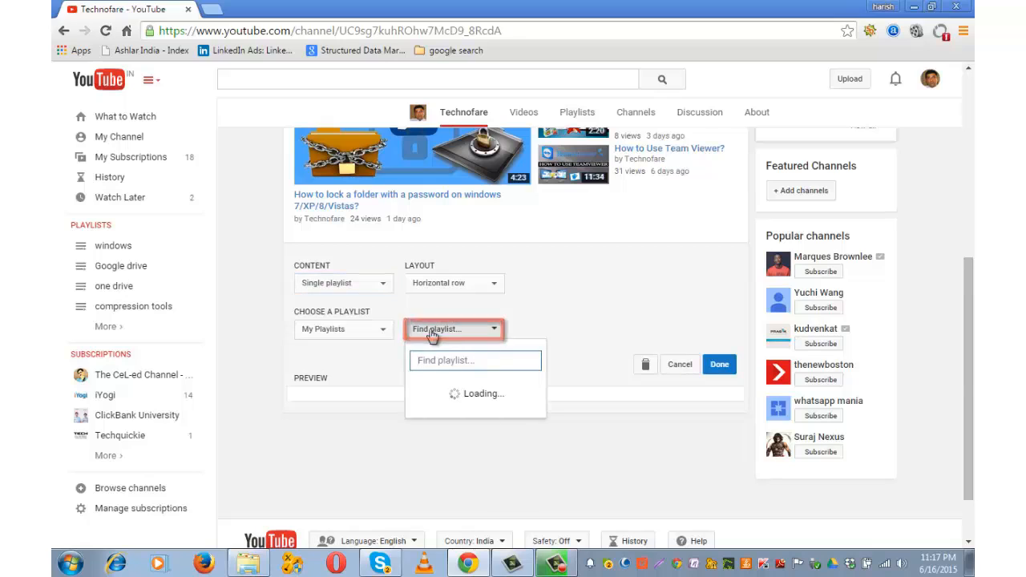
{"action": "left_click", "coordinate": [343, 329]}
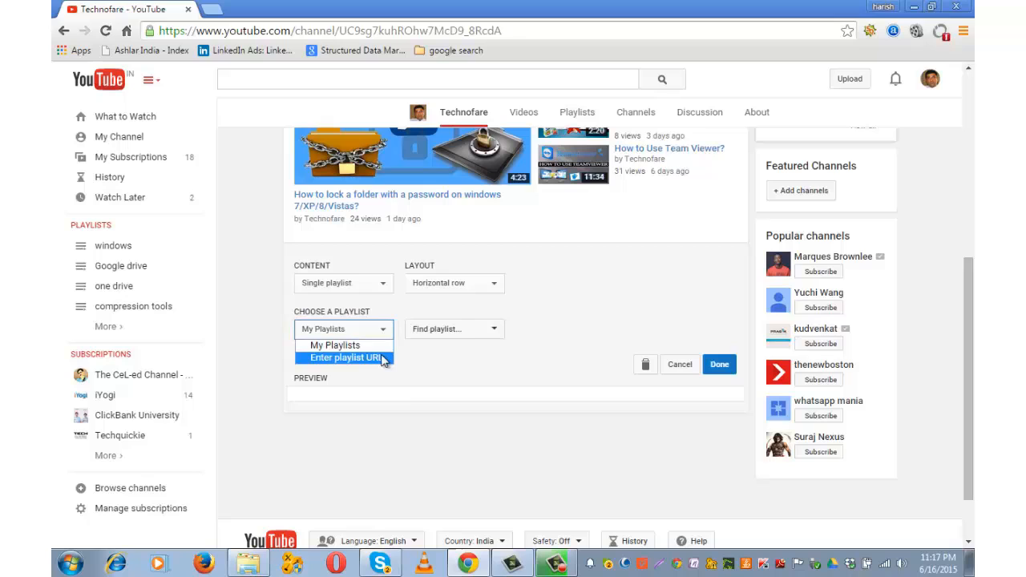
{"action": "left_click", "coordinate": [454, 329]}
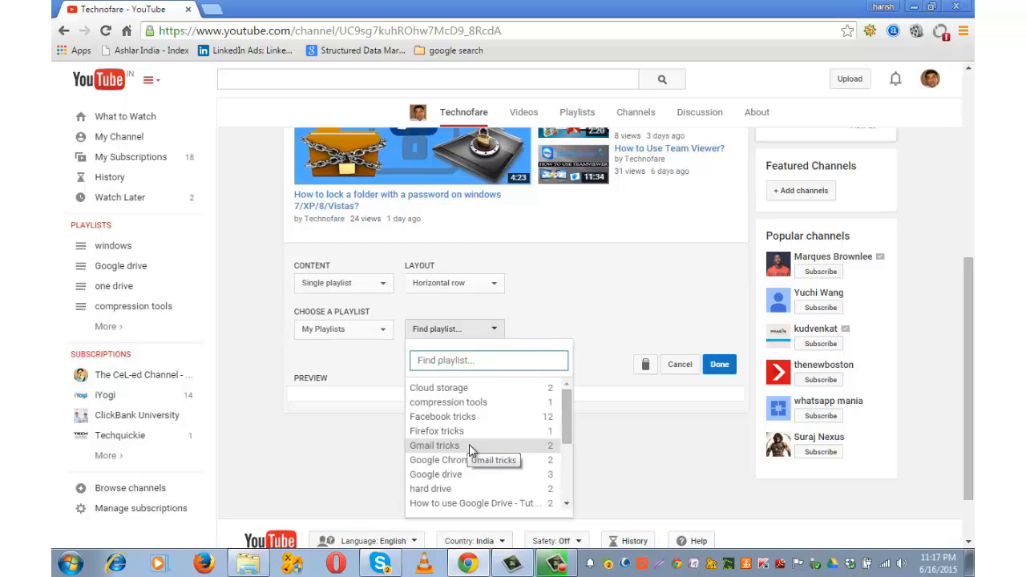
{"action": "left_click", "coordinate": [434, 444]}
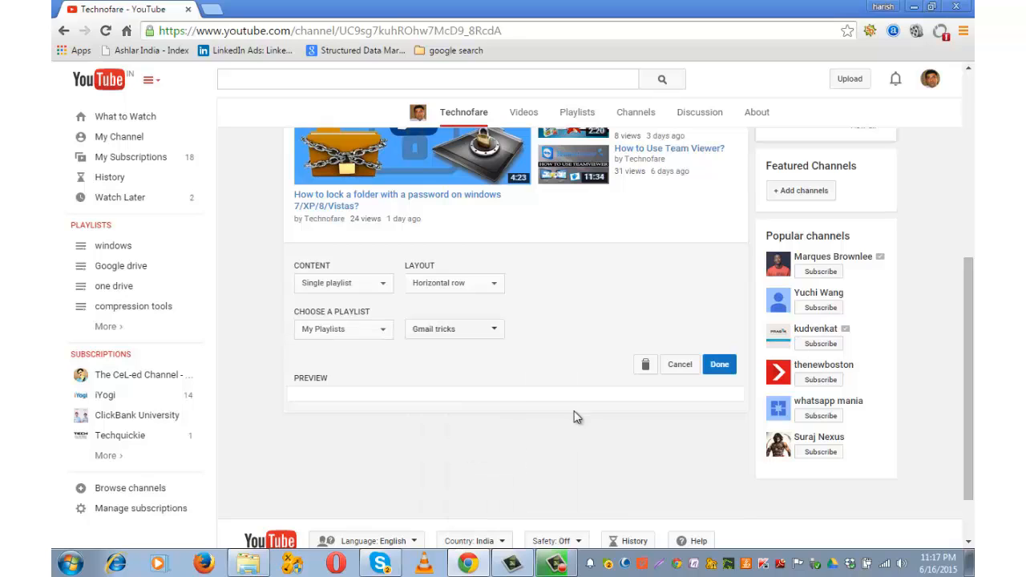
{"action": "left_click", "coordinate": [718, 364]}
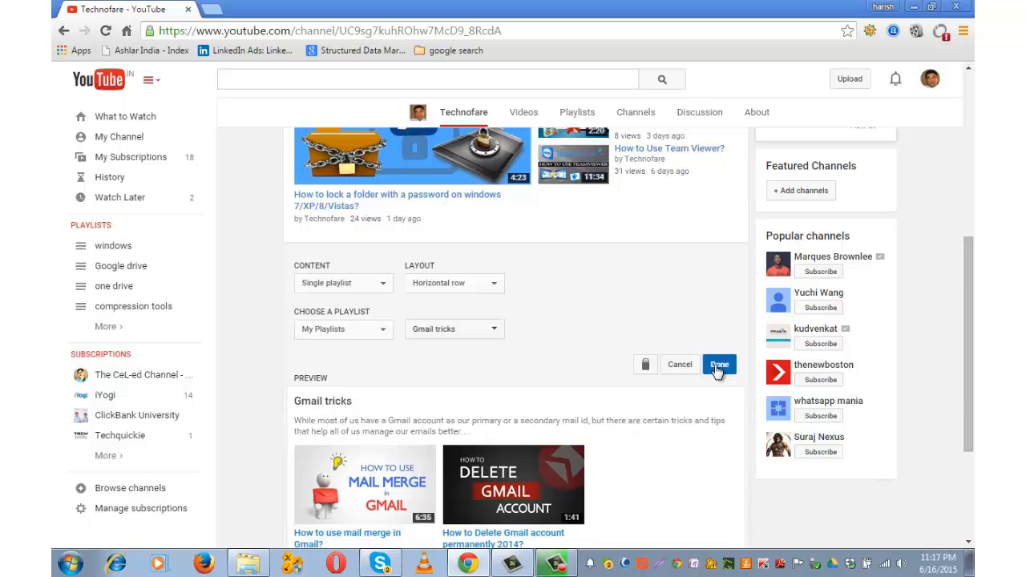
{"action": "left_click", "coordinate": [719, 364]}
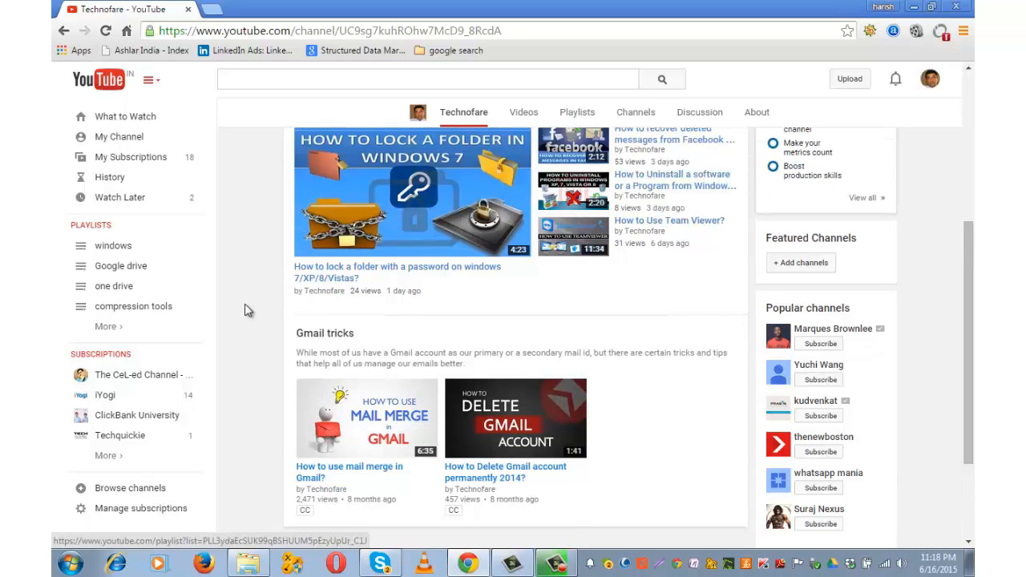
- Edit the Gmail tricks section and switch its content to Multiple playlists
{"action": "scroll", "scroll_direction": "down", "scroll_amount": 3}
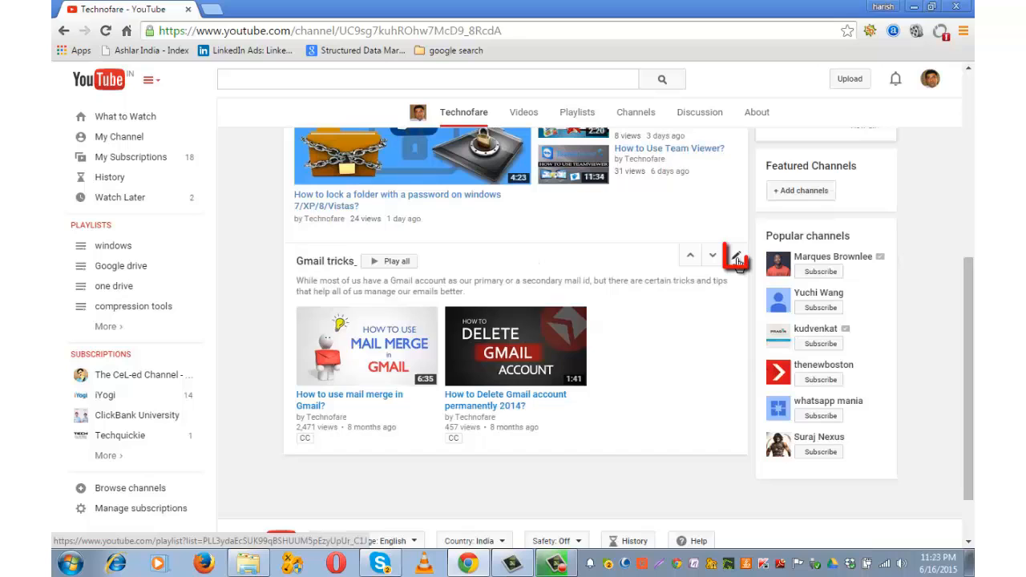
{"action": "left_click", "coordinate": [735, 259]}
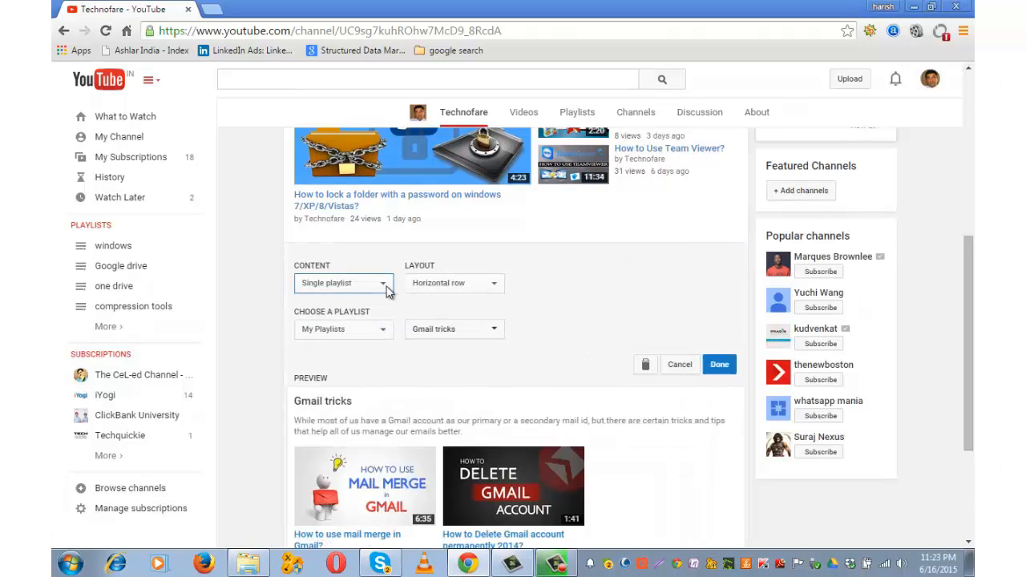
{"action": "left_click", "coordinate": [343, 282]}
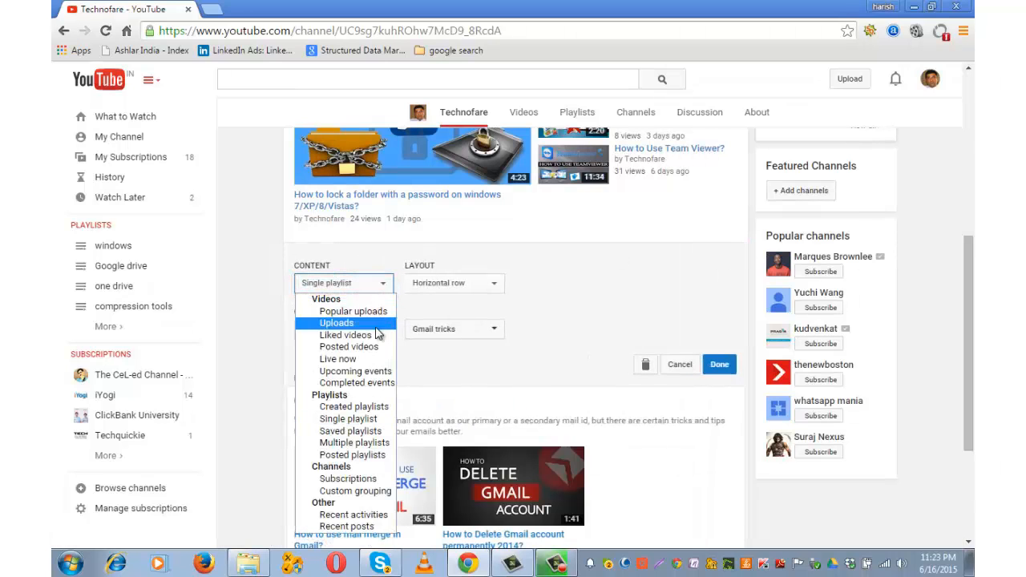
{"action": "mouse_move", "coordinate": [344, 334]}
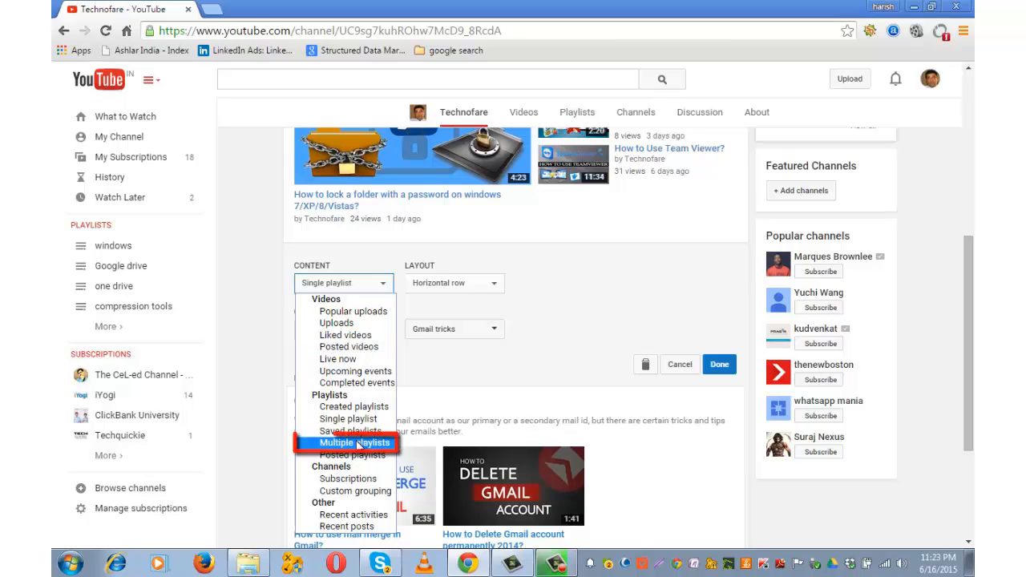
{"action": "left_click", "coordinate": [355, 442]}
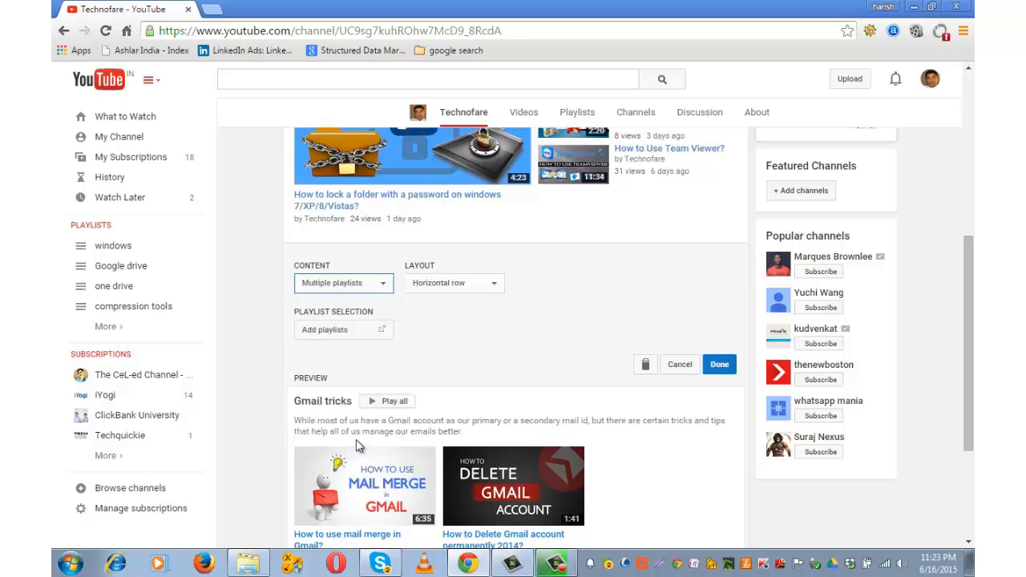
{"action": "left_click", "coordinate": [343, 330]}
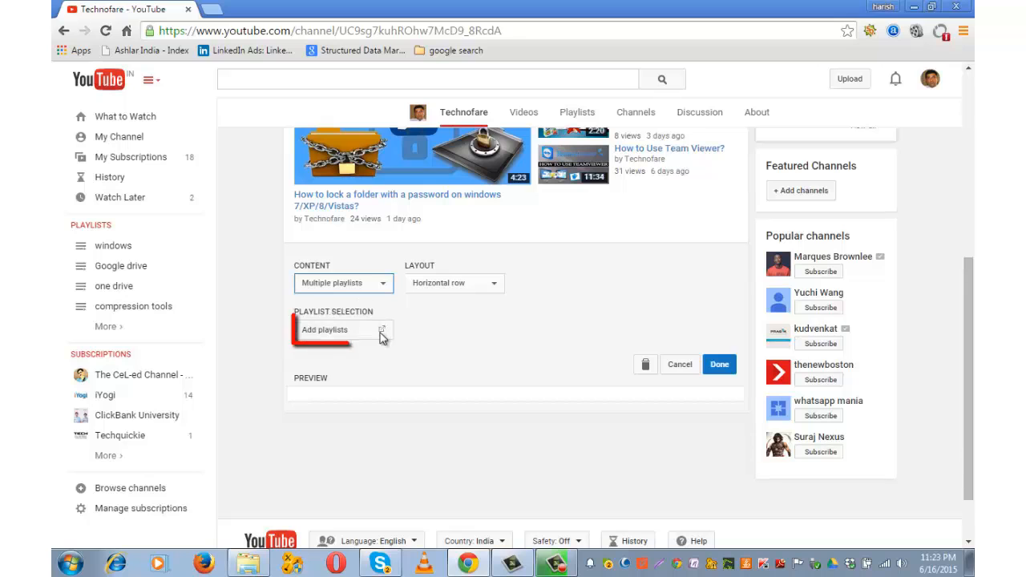
- Add the channel's Facebook tricks playlist to the multiple-playlists section
{"action": "left_click", "coordinate": [324, 329]}
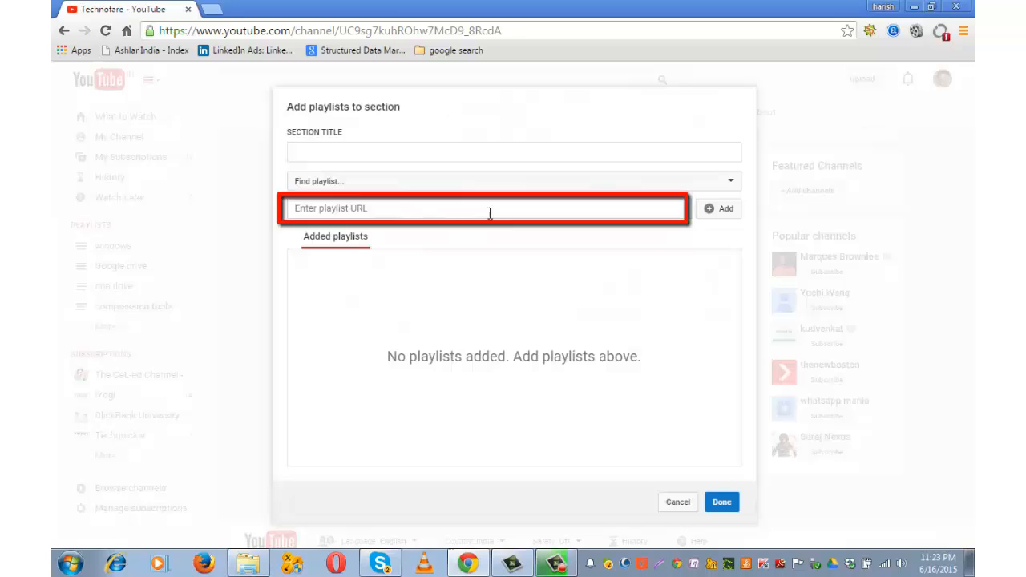
{"action": "left_click", "coordinate": [513, 181]}
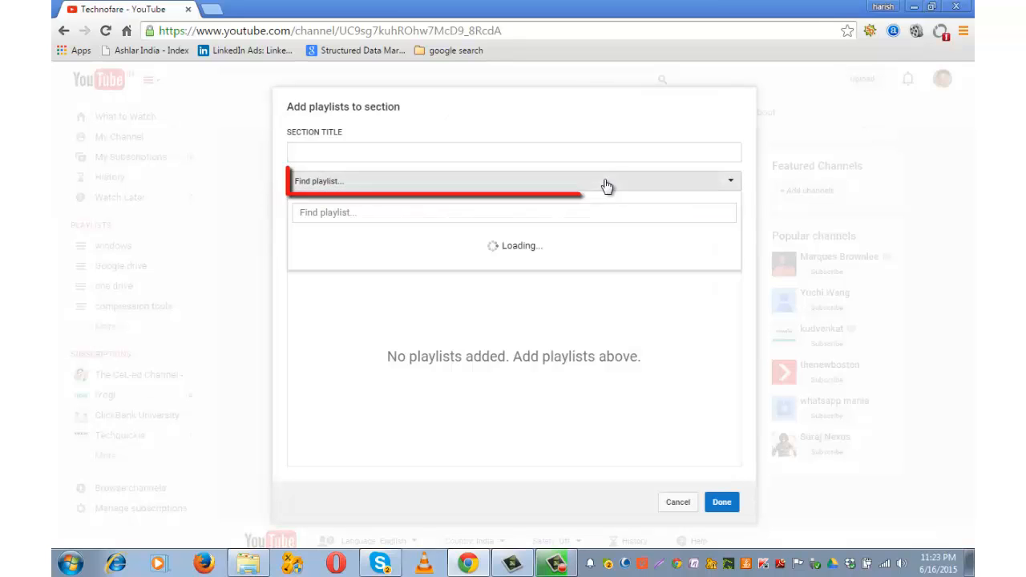
{"action": "left_click", "coordinate": [513, 181]}
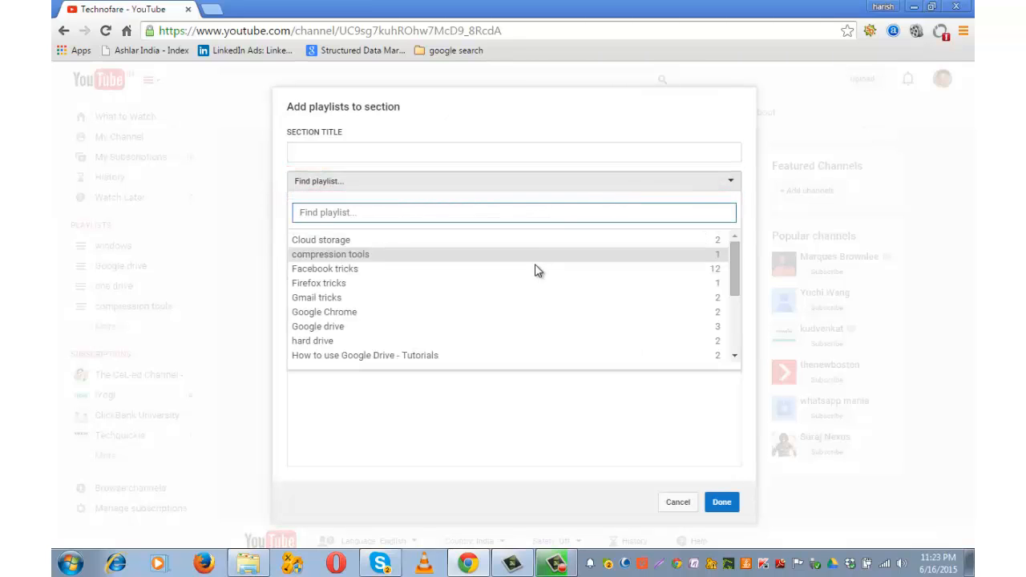
{"action": "mouse_move", "coordinate": [536, 268]}
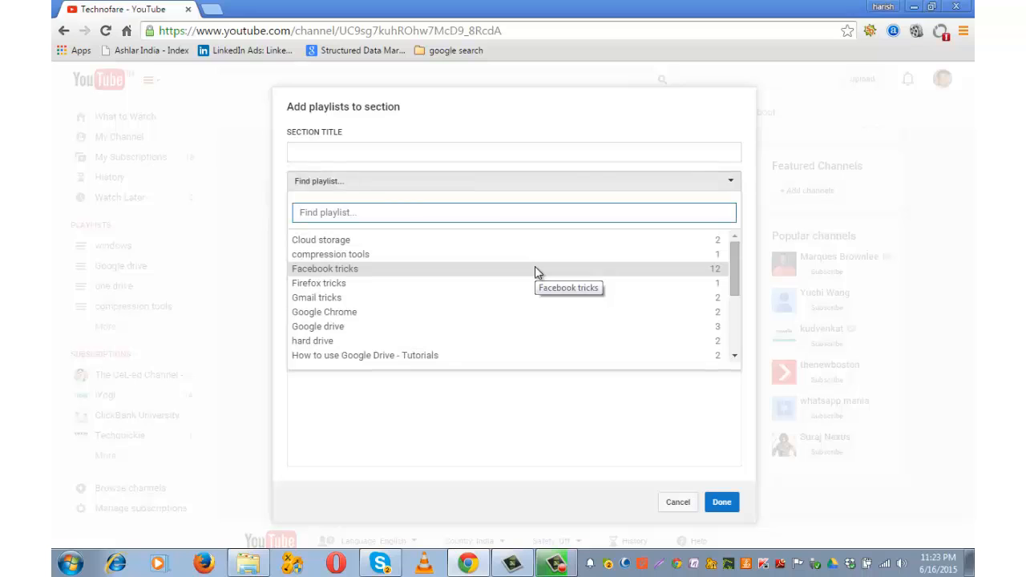
{"action": "left_click", "coordinate": [324, 268]}
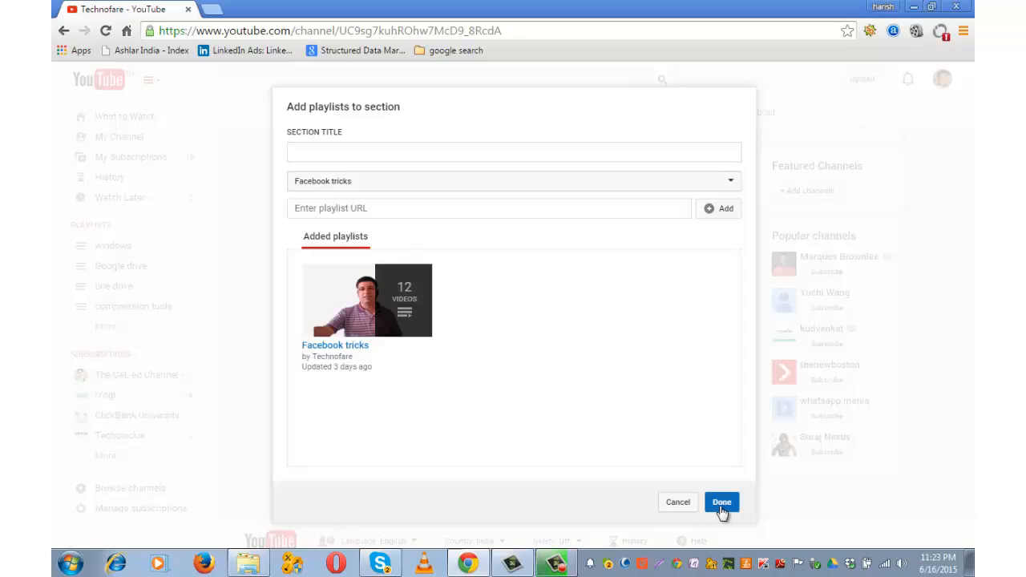
- Title the section 'facebook tricks must watch' and finish editing it
{"action": "left_click", "coordinate": [721, 501]}
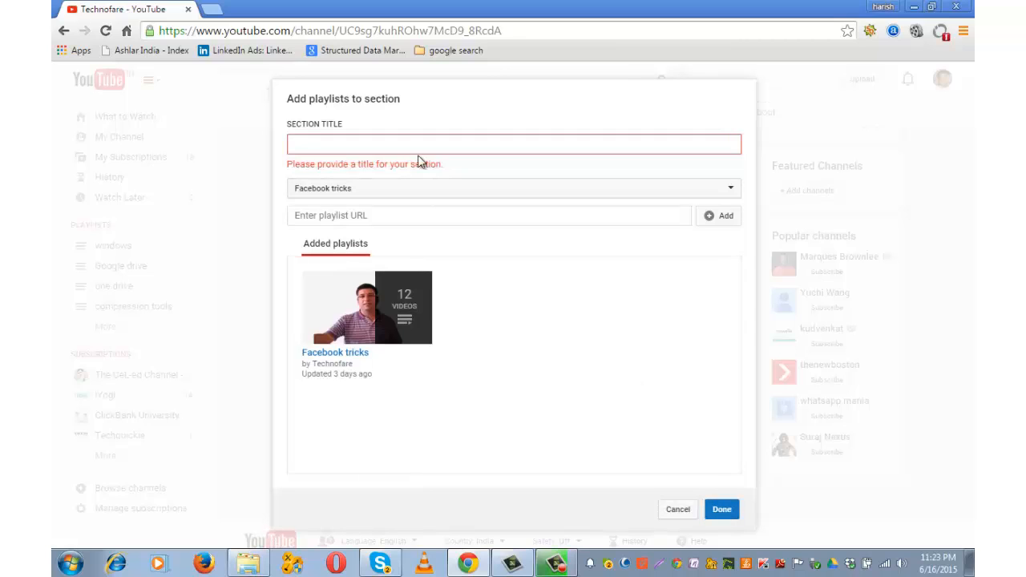
{"action": "left_click", "coordinate": [513, 143]}
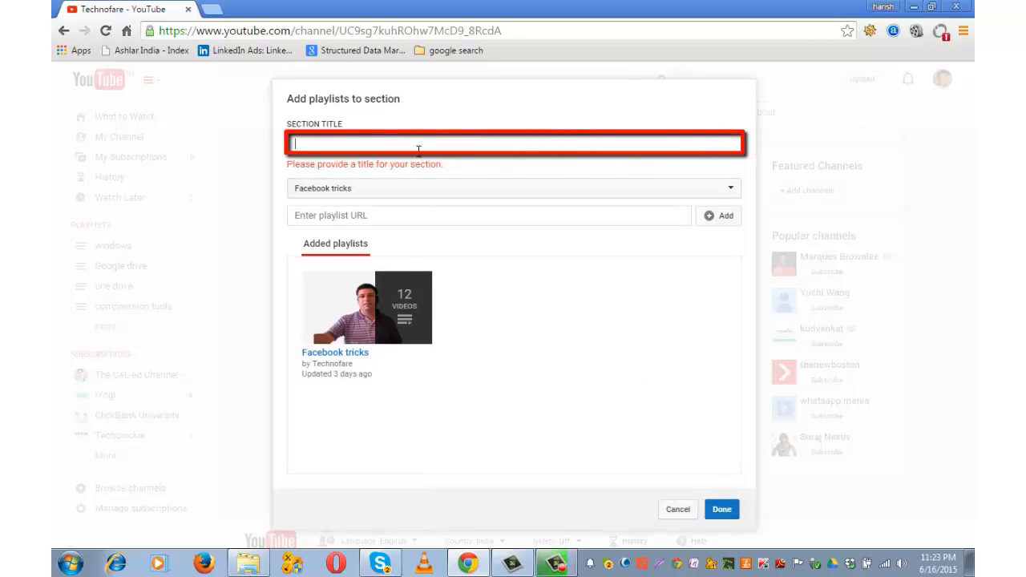
{"action": "type", "text": "facebook tricks"}
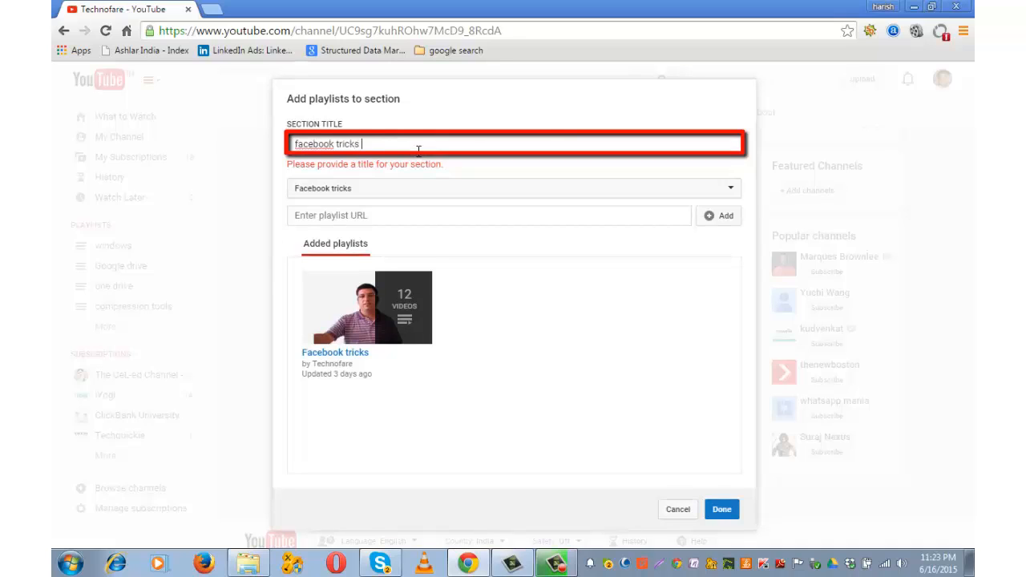
{"action": "type", "text": "must watch"}
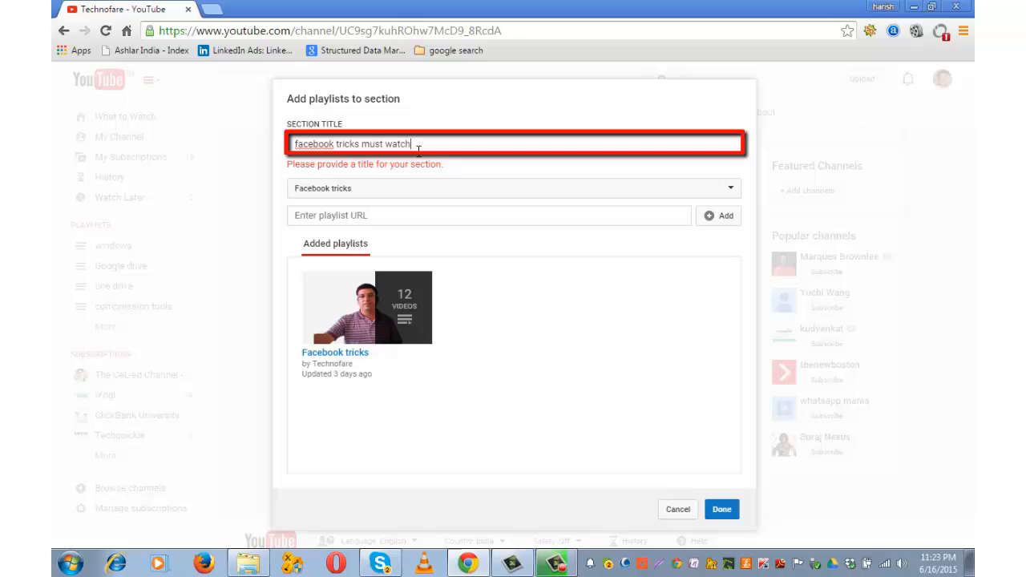
{"action": "left_click", "coordinate": [721, 509]}
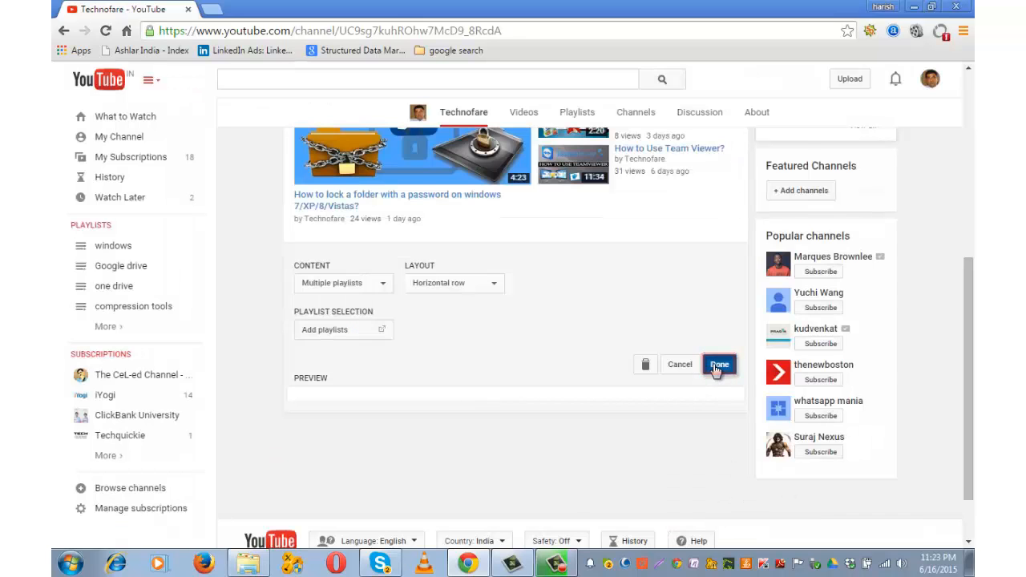
{"action": "left_click", "coordinate": [718, 363]}
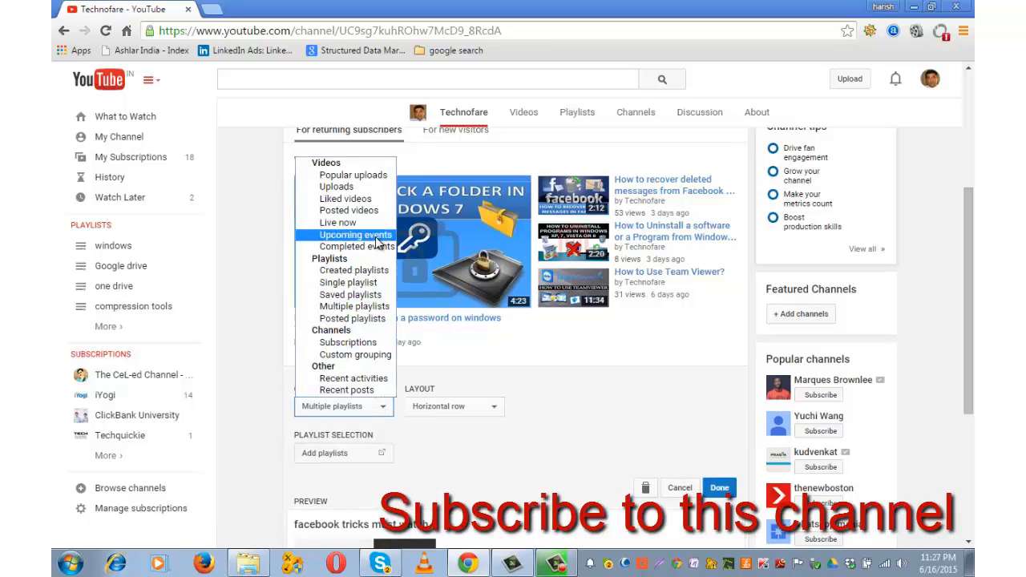
{"action": "mouse_move", "coordinate": [356, 246]}
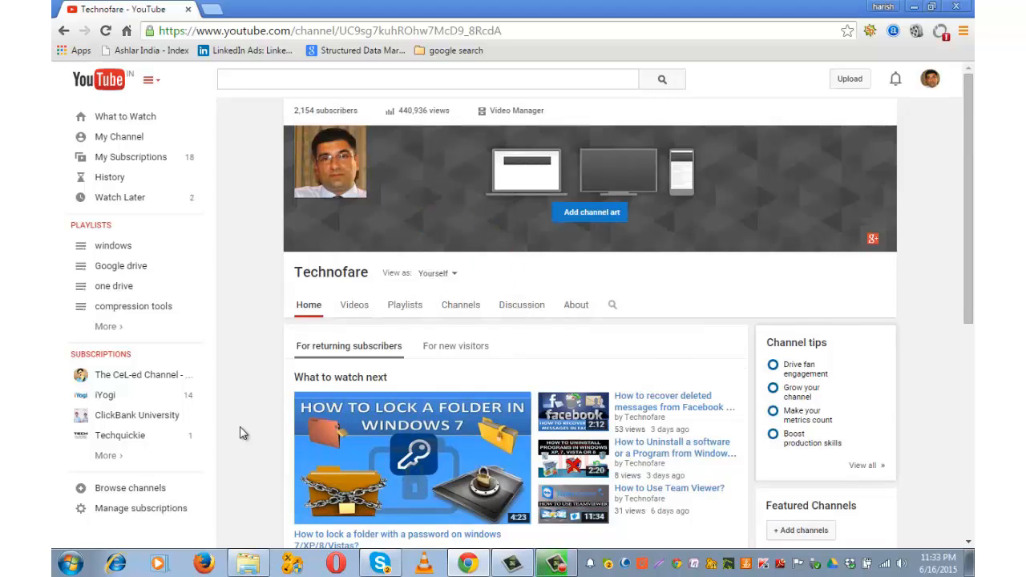
{"action": "mouse_move", "coordinate": [501, 344]}
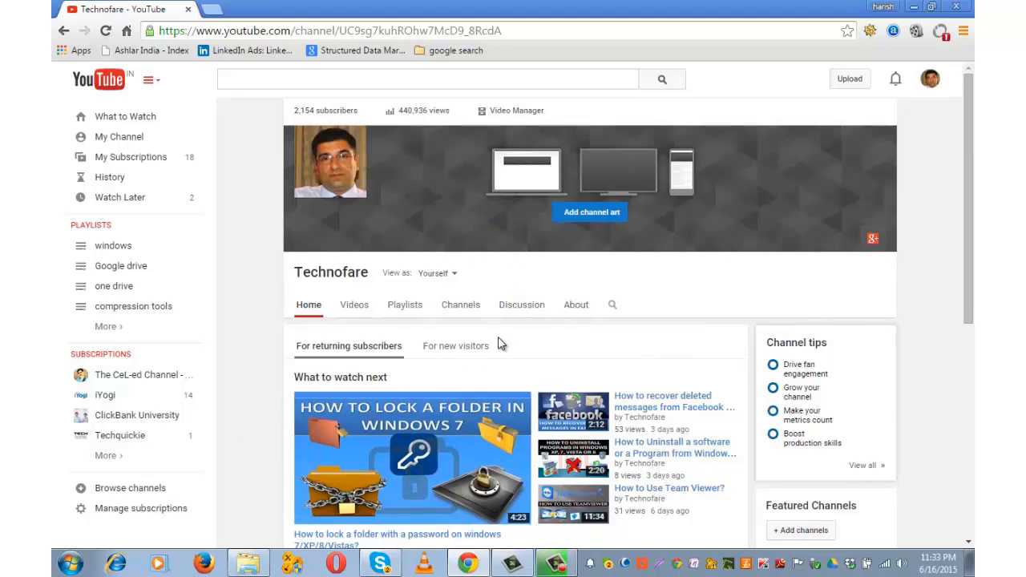
- On the For new visitors view, set 'How to lock a folder' as the channel trailer
{"action": "left_click", "coordinate": [455, 346]}
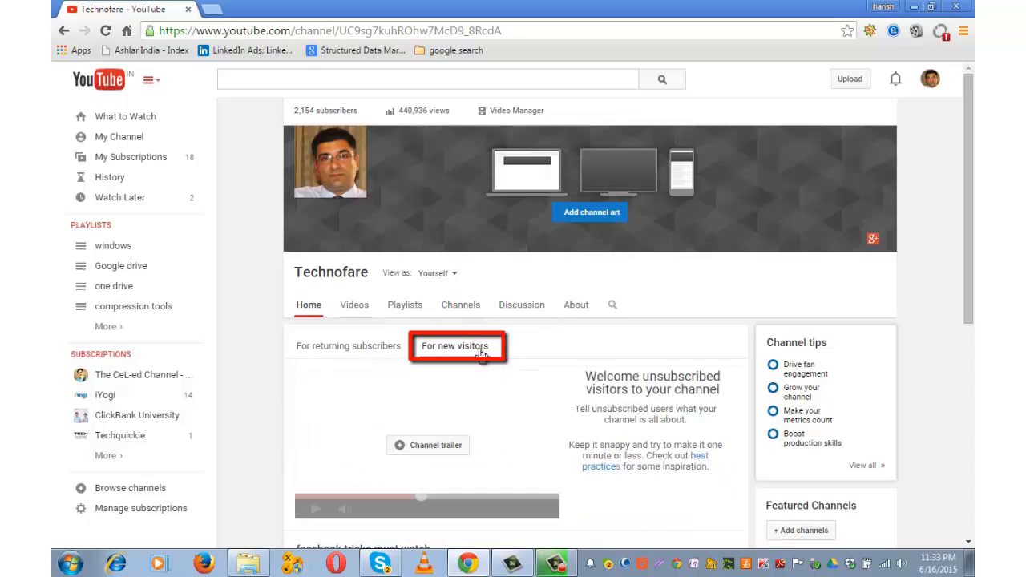
{"action": "left_click", "coordinate": [454, 345]}
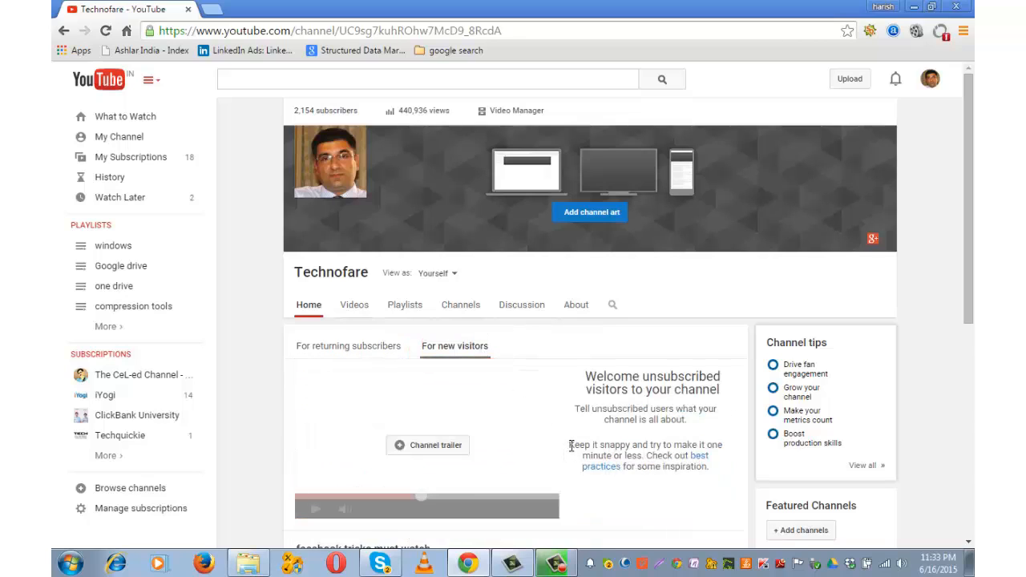
{"action": "left_click_drag", "start_coordinate": [569, 444], "coordinate": [643, 455]}
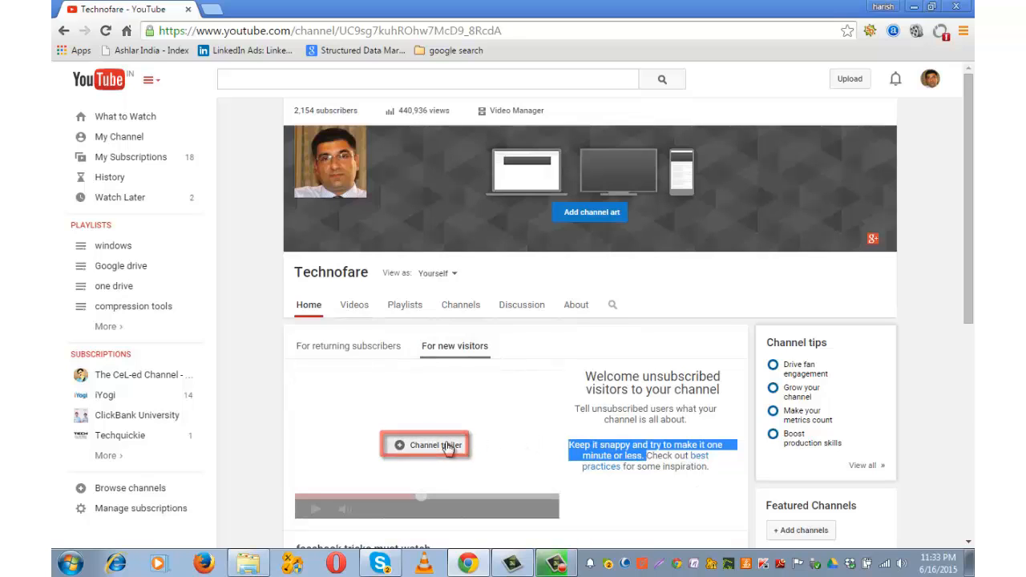
{"action": "left_click", "coordinate": [426, 444]}
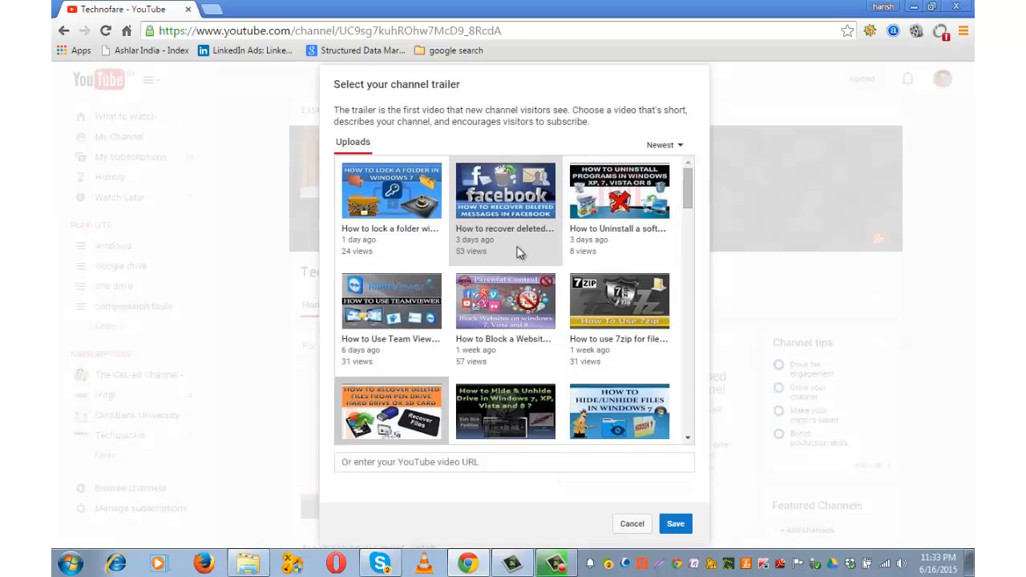
{"action": "left_click", "coordinate": [391, 190]}
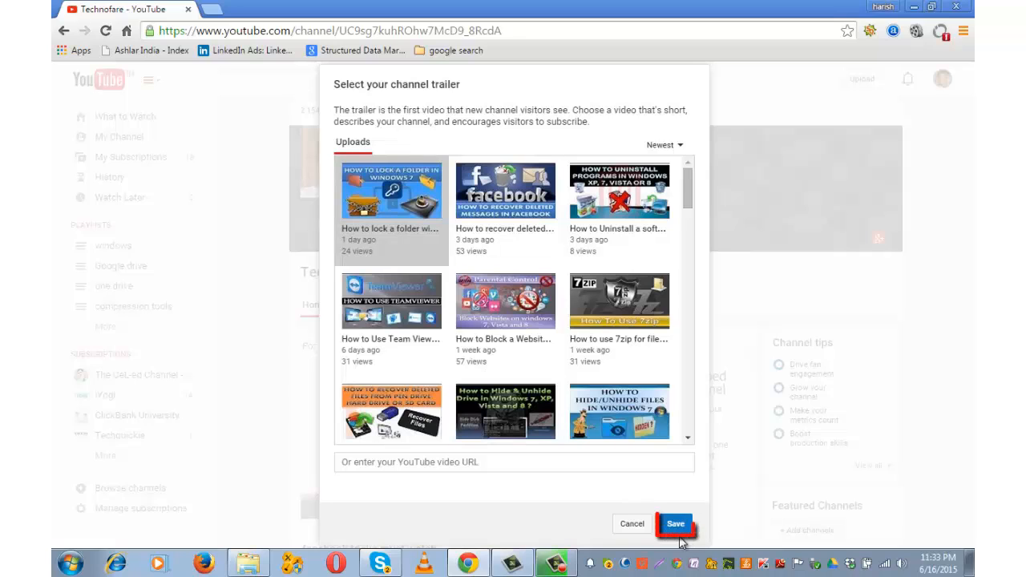
{"action": "left_click", "coordinate": [676, 524]}
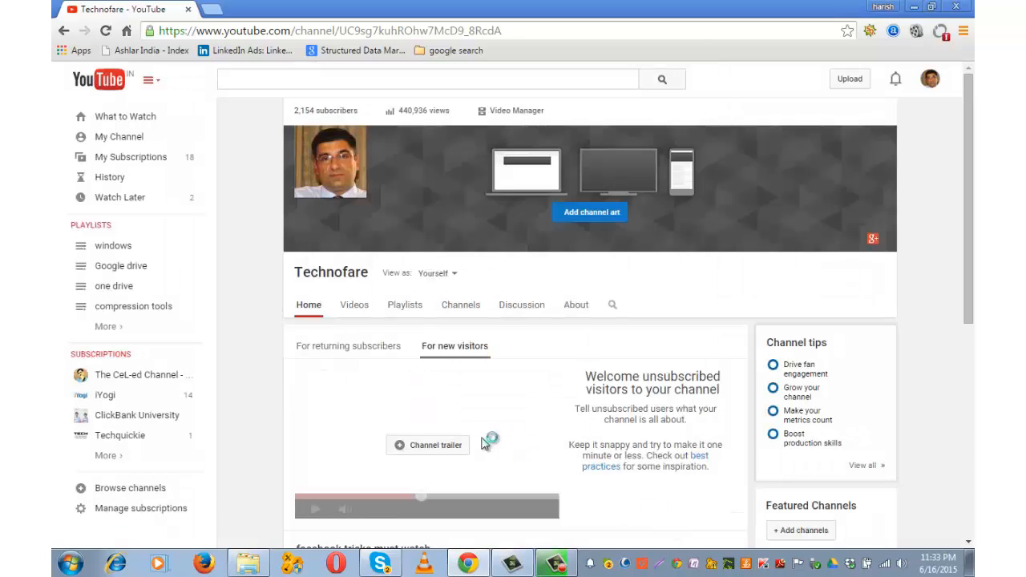
{"action": "left_click", "coordinate": [427, 445]}
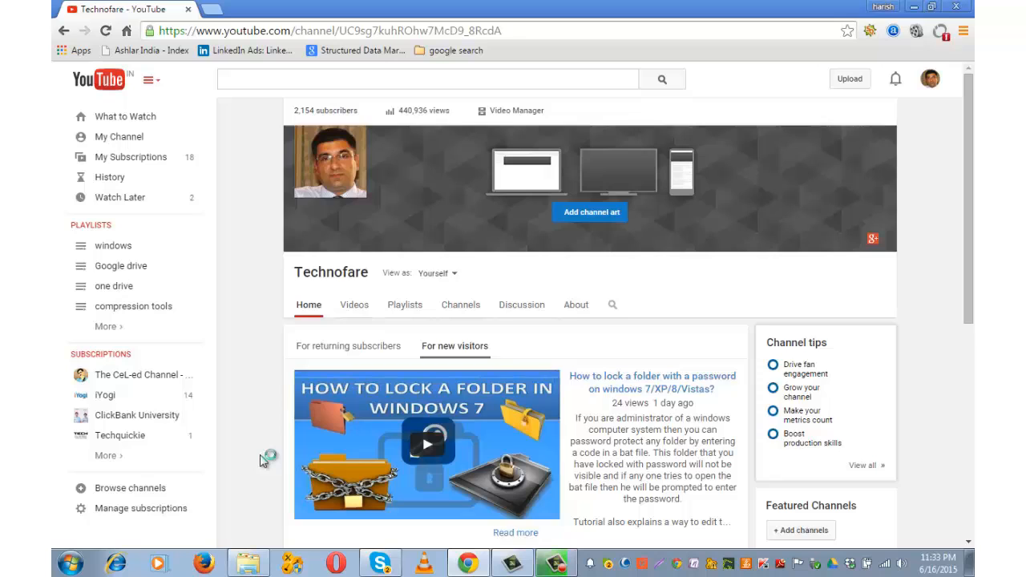
{"action": "scroll", "scroll_direction": "down", "scroll_amount": 3}
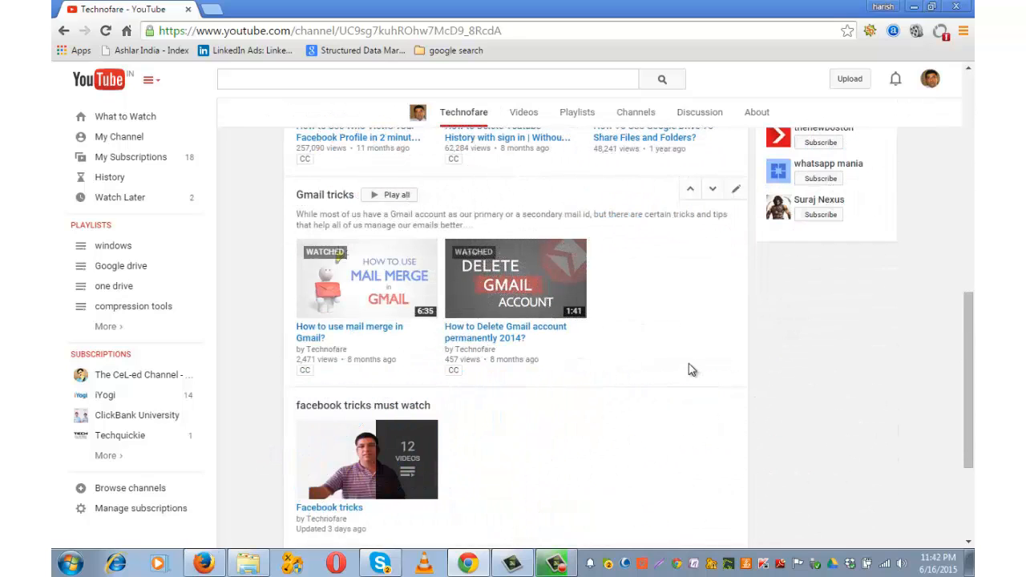
{"action": "mouse_move", "coordinate": [711, 408]}
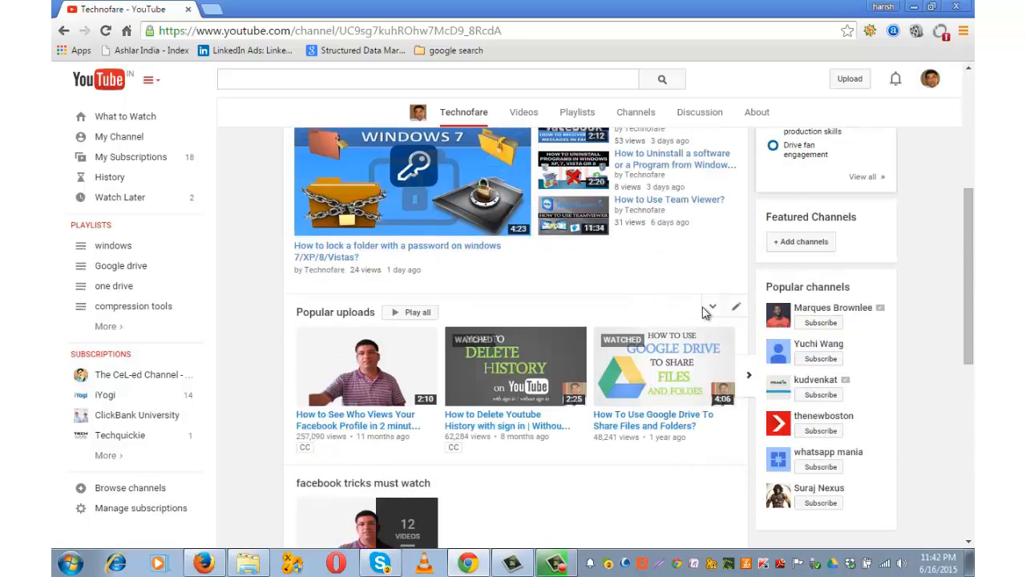
{"action": "left_click", "coordinate": [711, 307]}
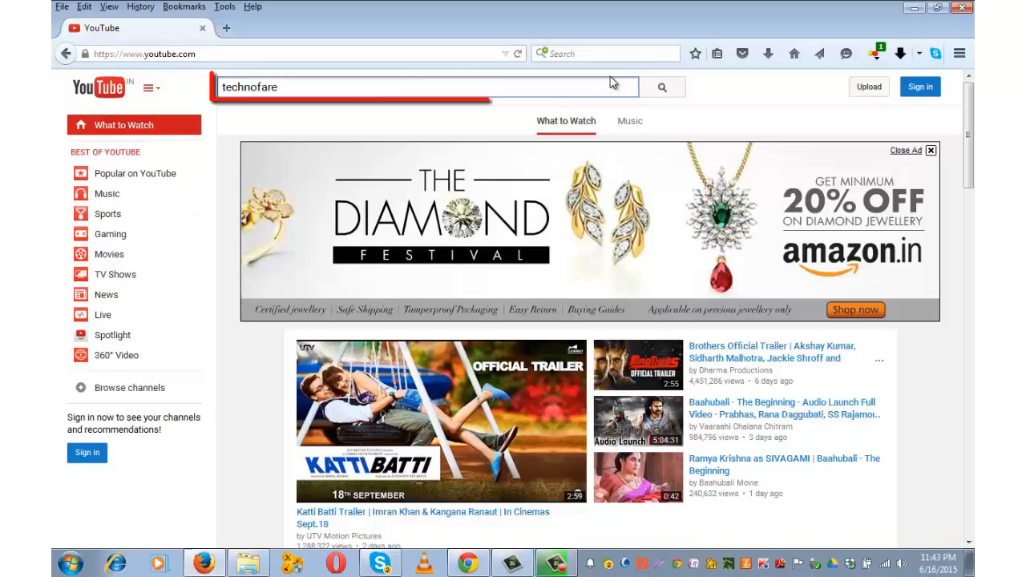
- In Firefox, search technofare, open the channel and scroll through its home sections
{"action": "left_click", "coordinate": [661, 87]}
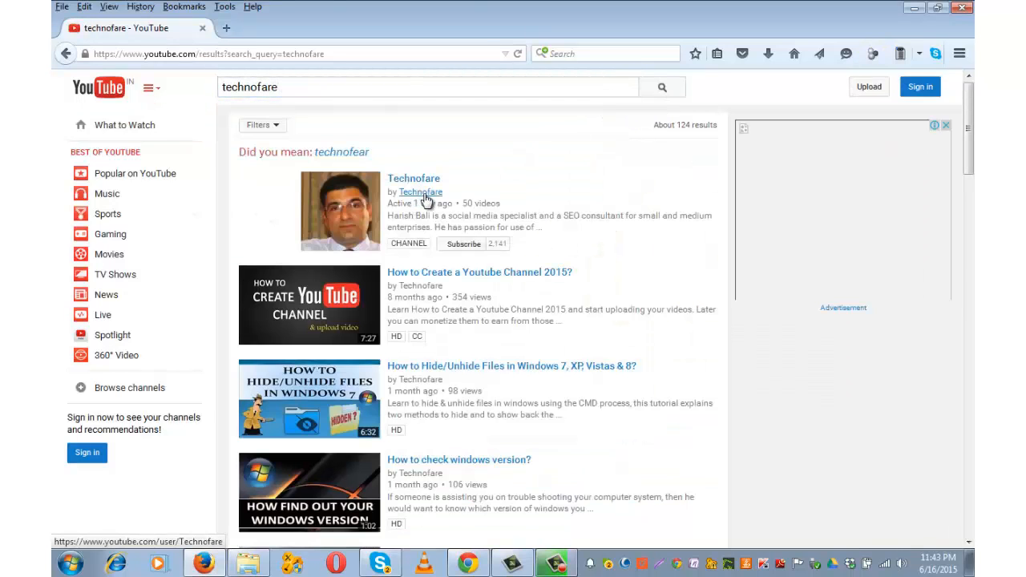
{"action": "left_click", "coordinate": [420, 192]}
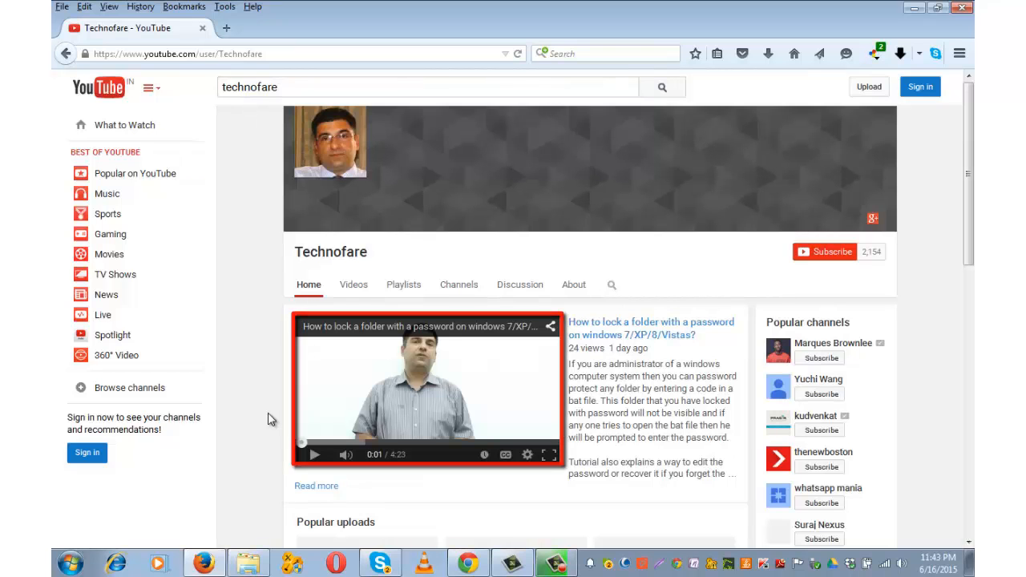
{"action": "scroll", "scroll_direction": "down", "scroll_amount": 3}
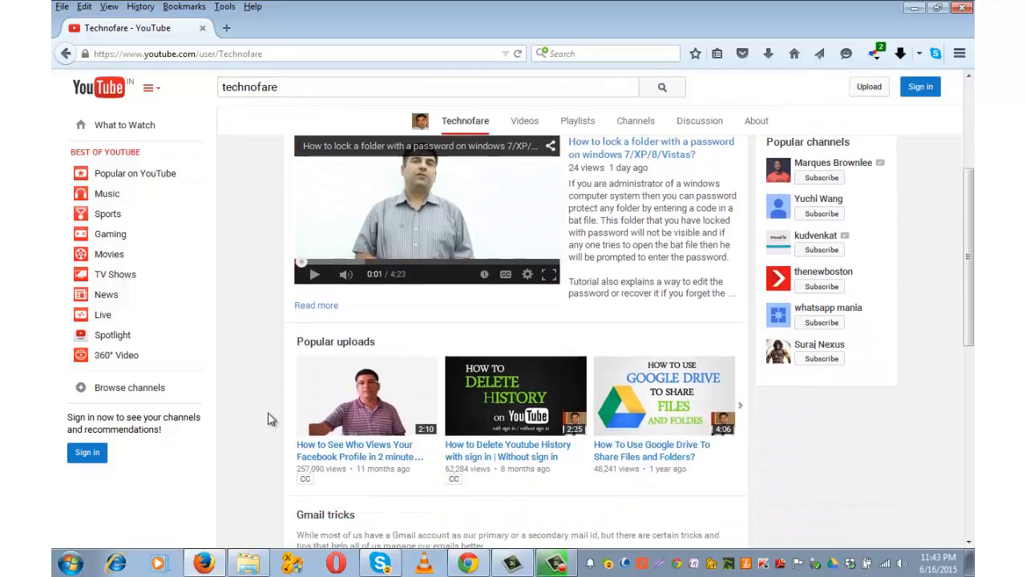
{"action": "scroll", "scroll_direction": "down", "scroll_amount": 3}
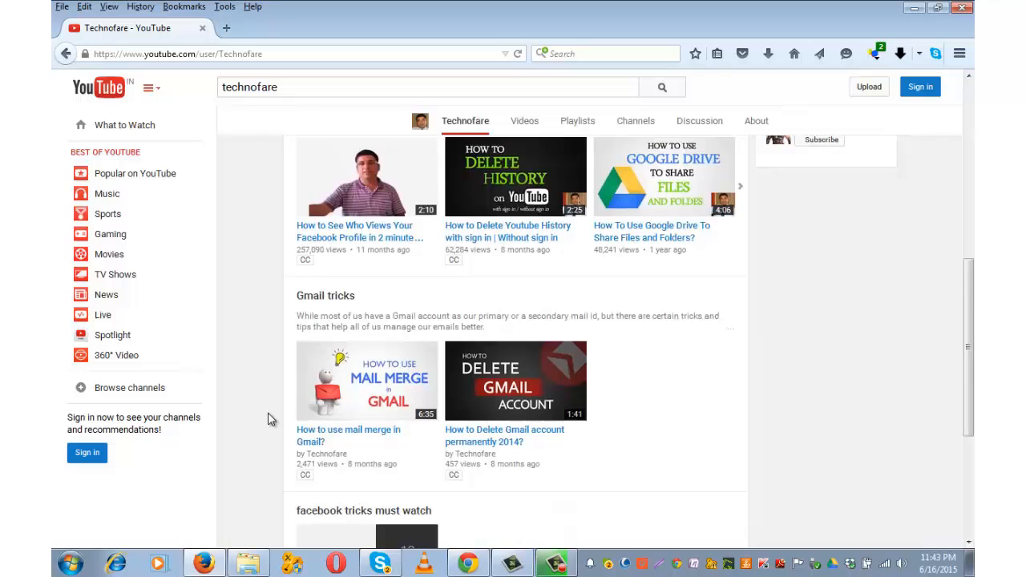
{"action": "scroll", "scroll_direction": "down", "scroll_amount": 3}
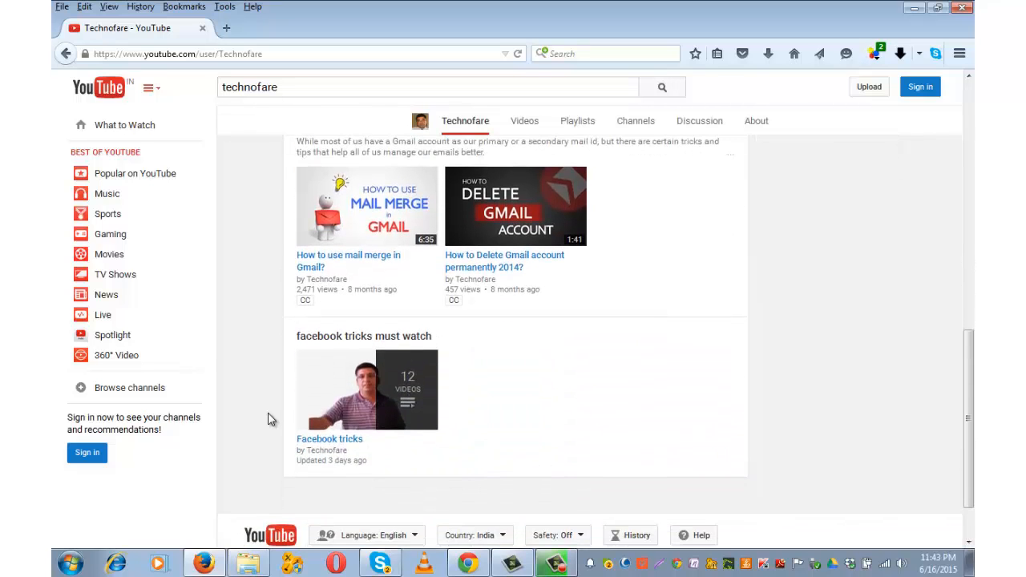